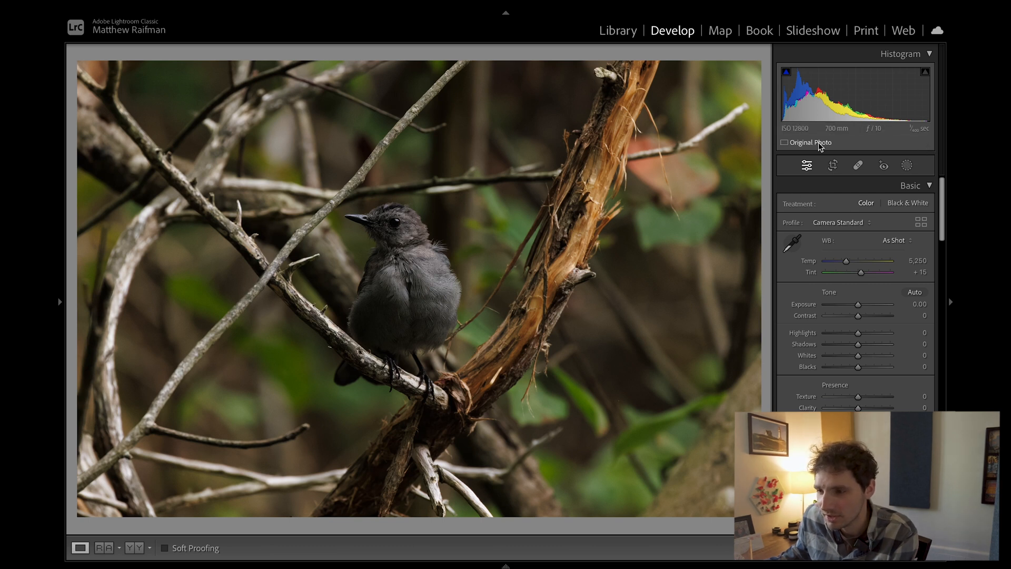
mouse_move(805, 135)
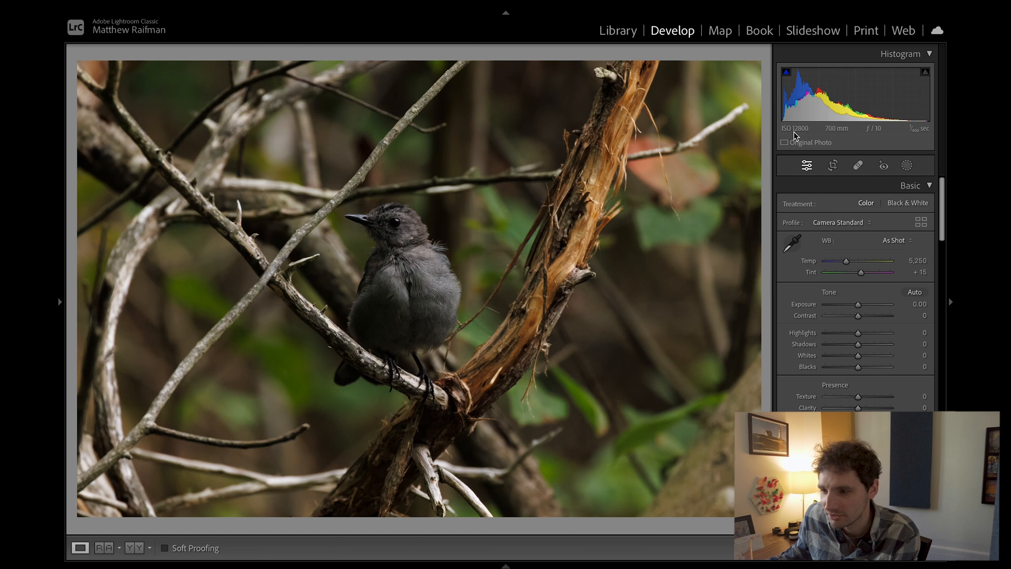
mouse_move(809, 136)
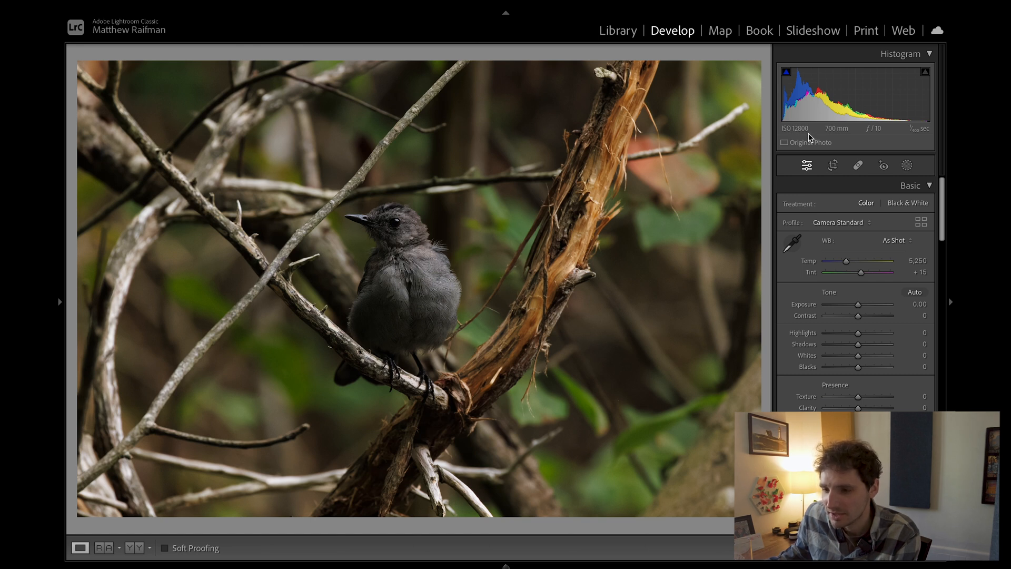
mouse_move(467, 360)
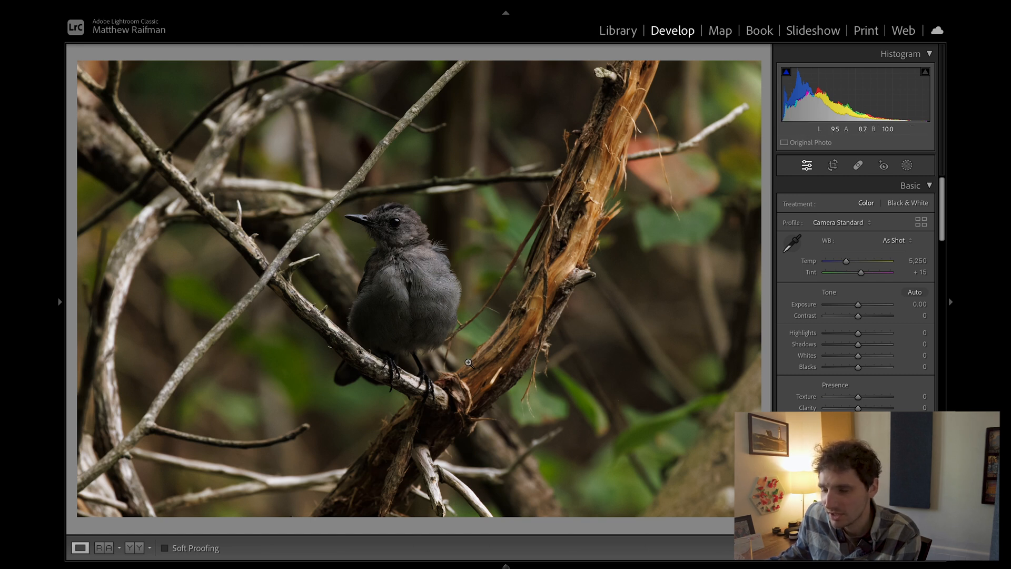
mouse_move(857, 137)
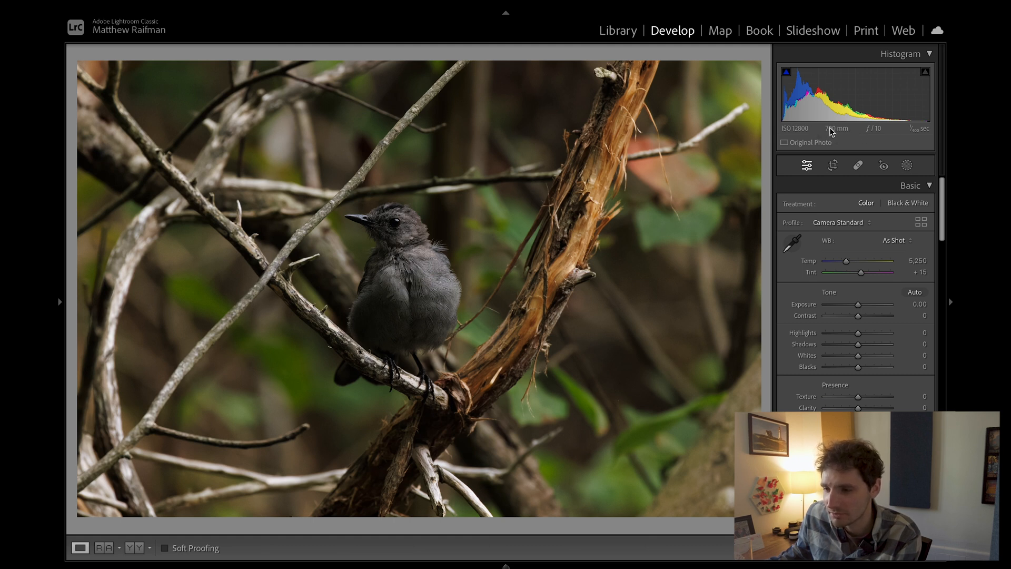
mouse_move(841, 132)
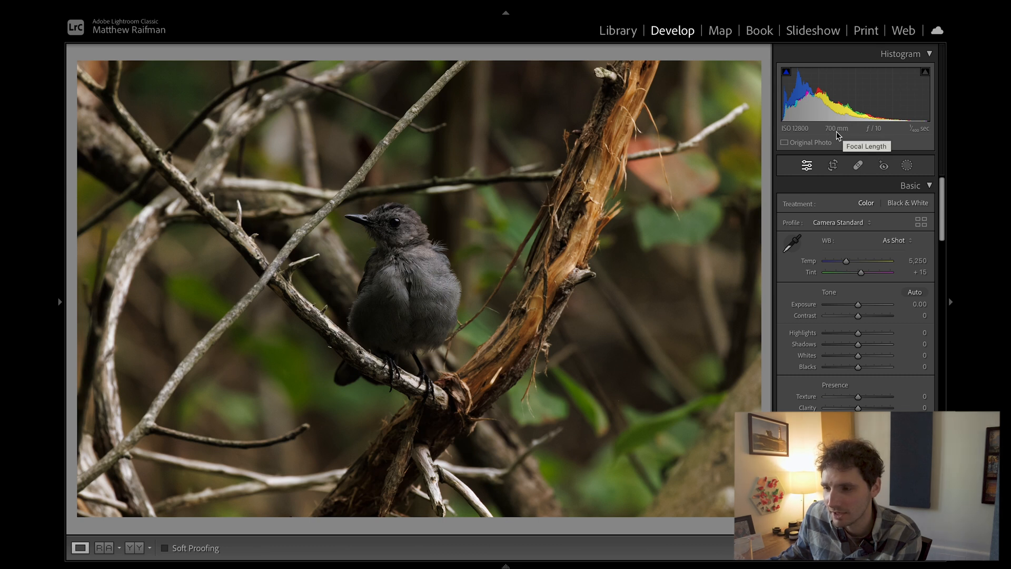
mouse_move(831, 136)
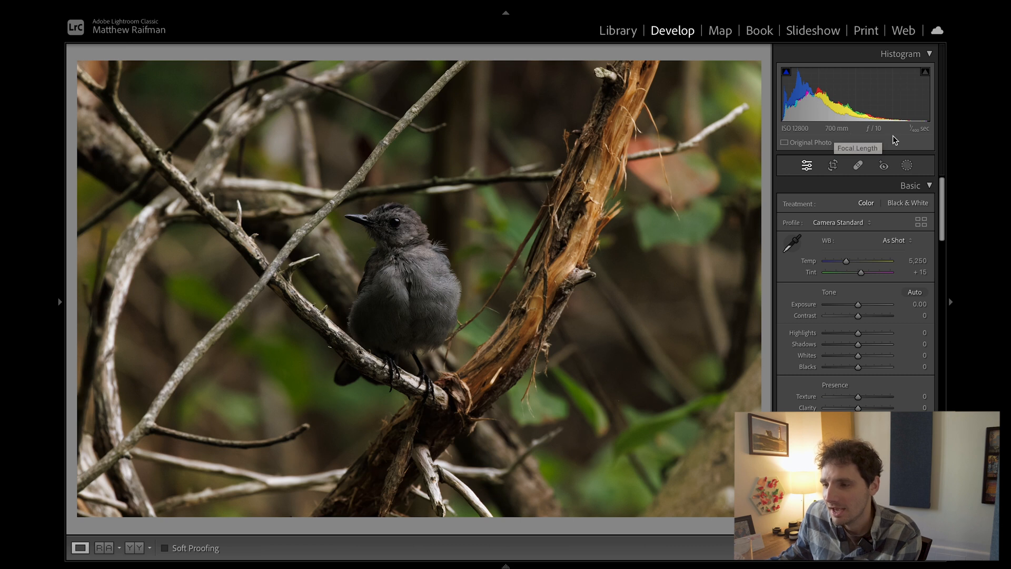
mouse_move(876, 153)
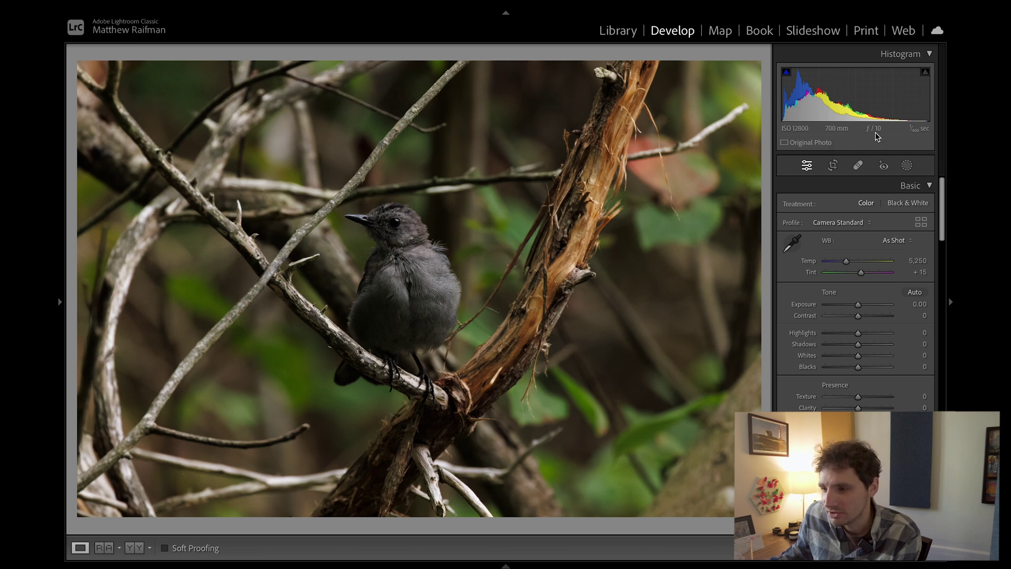
mouse_move(615, 219)
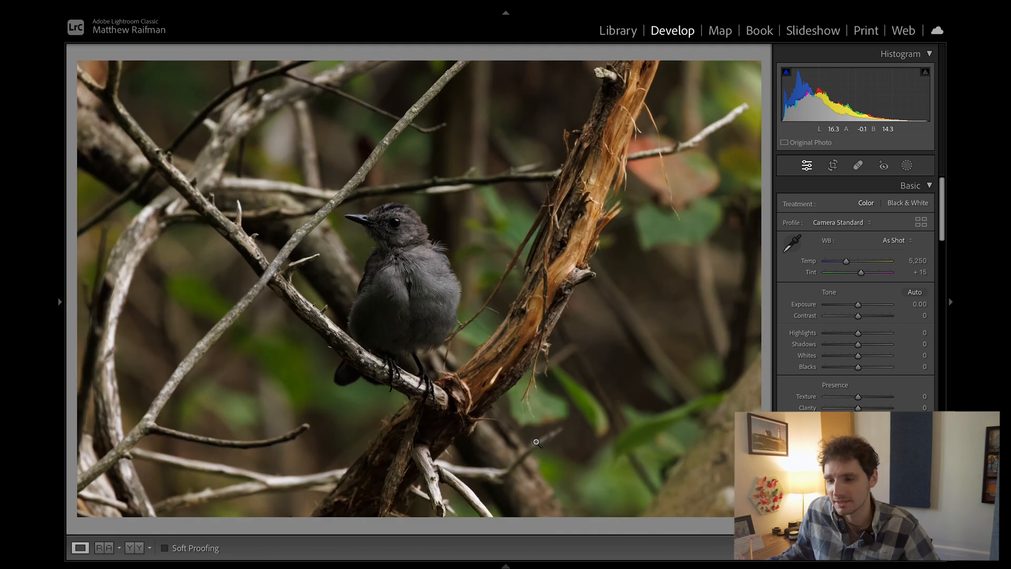
mouse_move(244, 349)
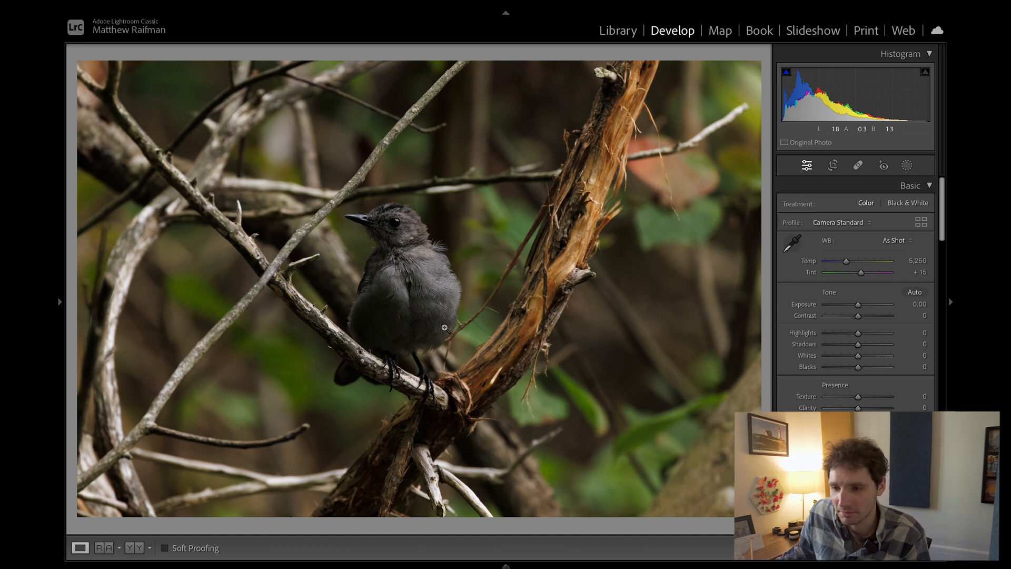
mouse_move(443, 128)
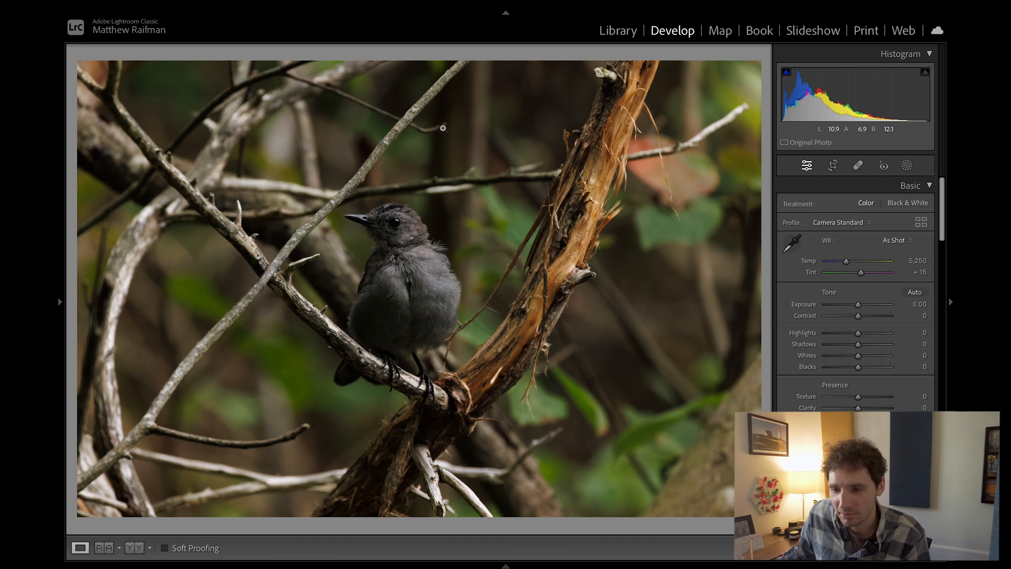
mouse_move(442, 300)
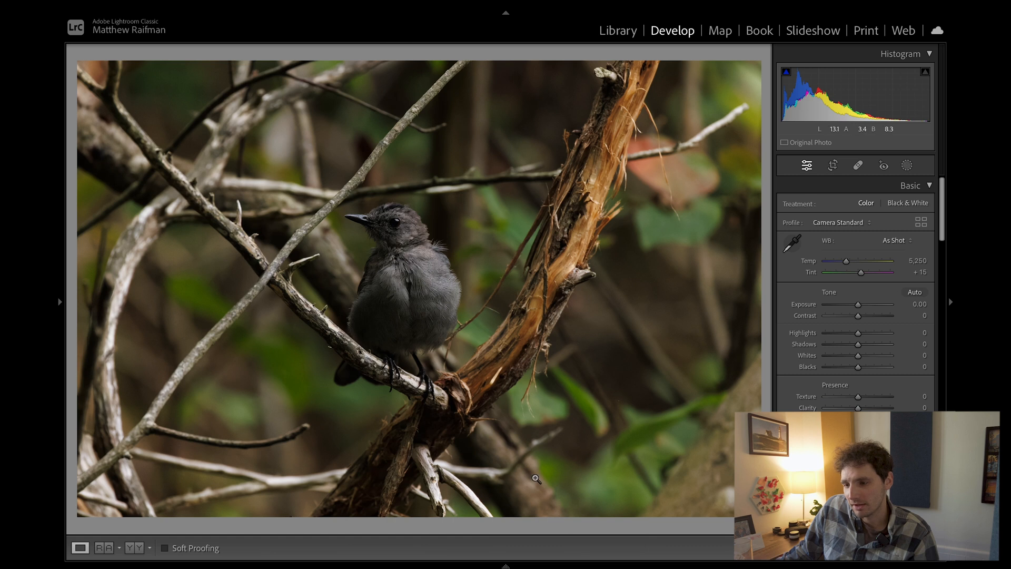
mouse_move(583, 316)
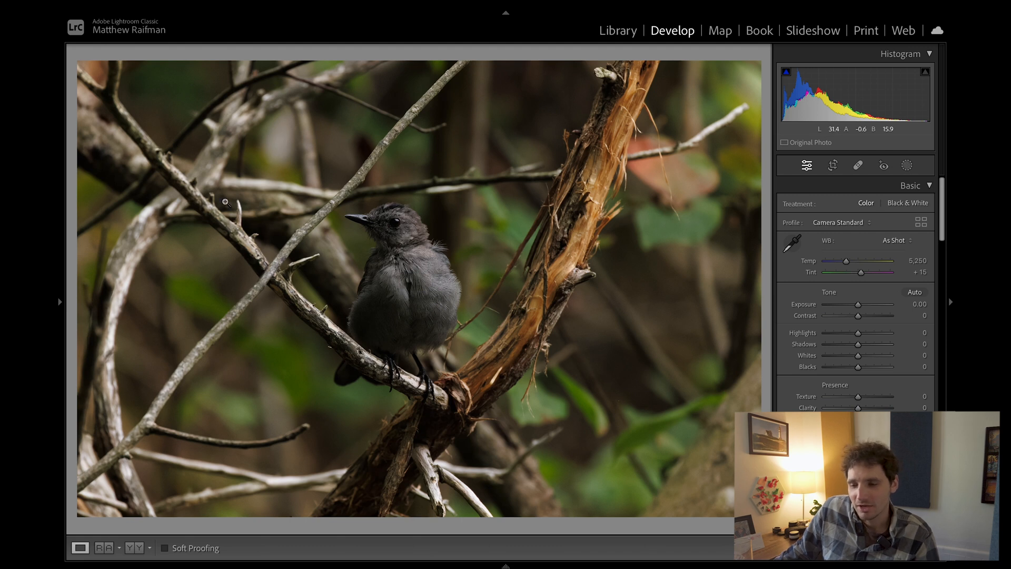
mouse_move(383, 249)
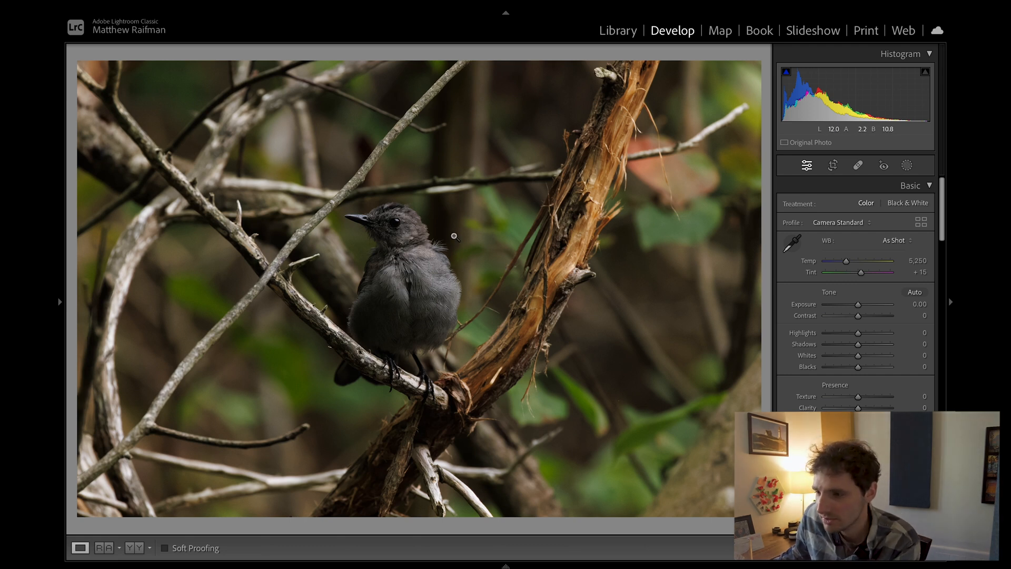
- Crop the photo to a tight 4x5 vertical frame around the catbird, refining the framing once
click(832, 164)
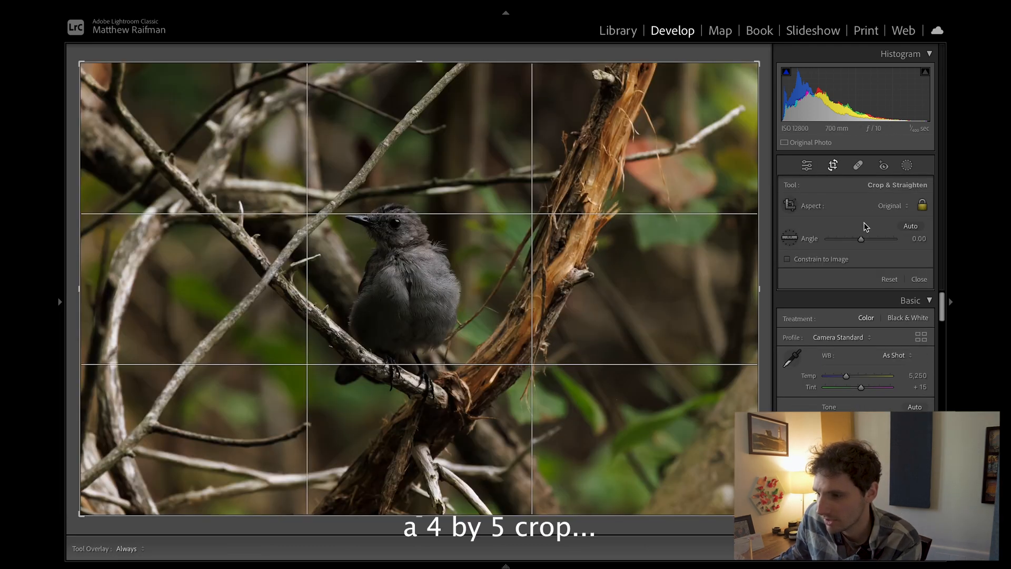
mouse_move(741, 222)
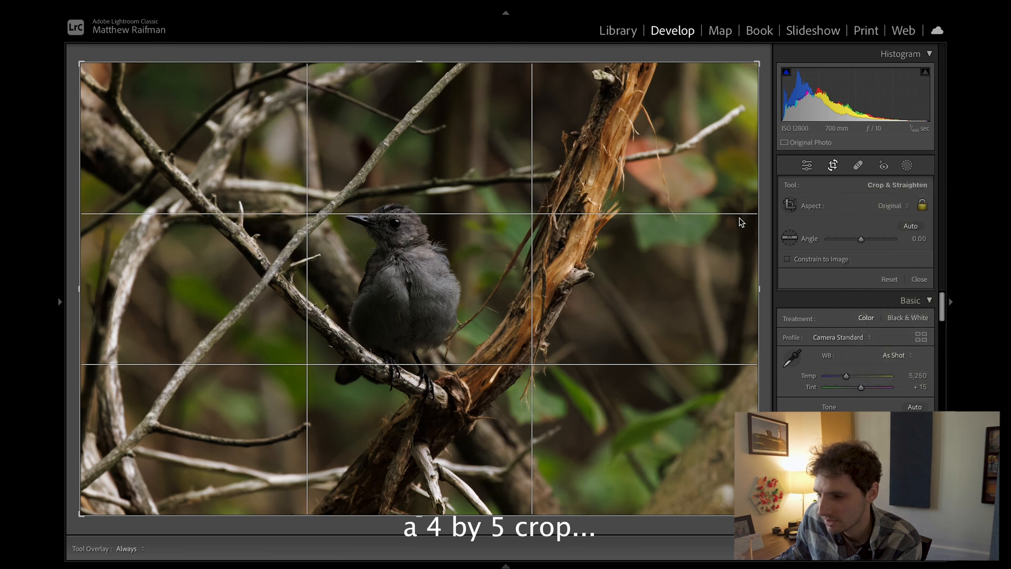
click(890, 206)
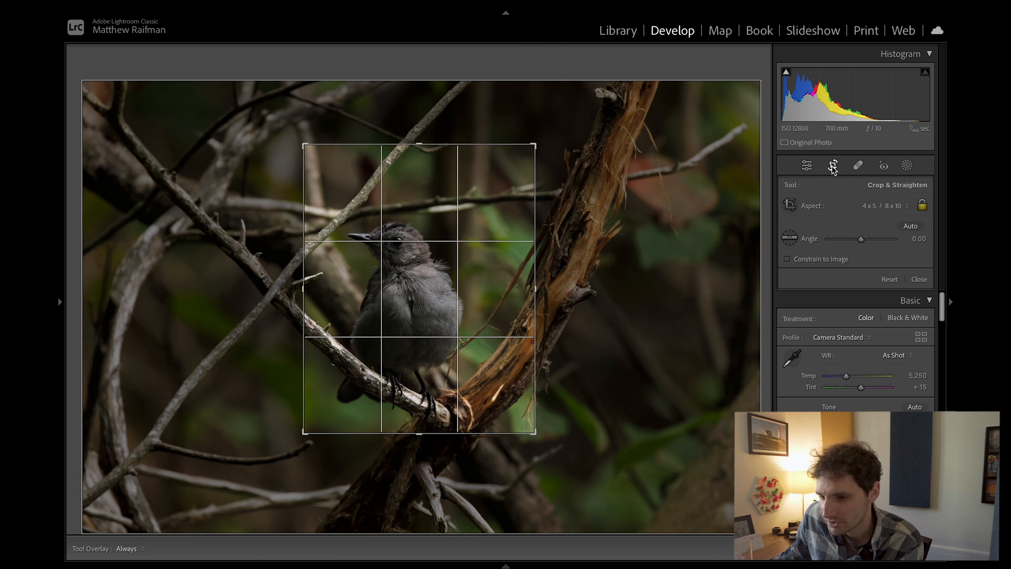
click(918, 279)
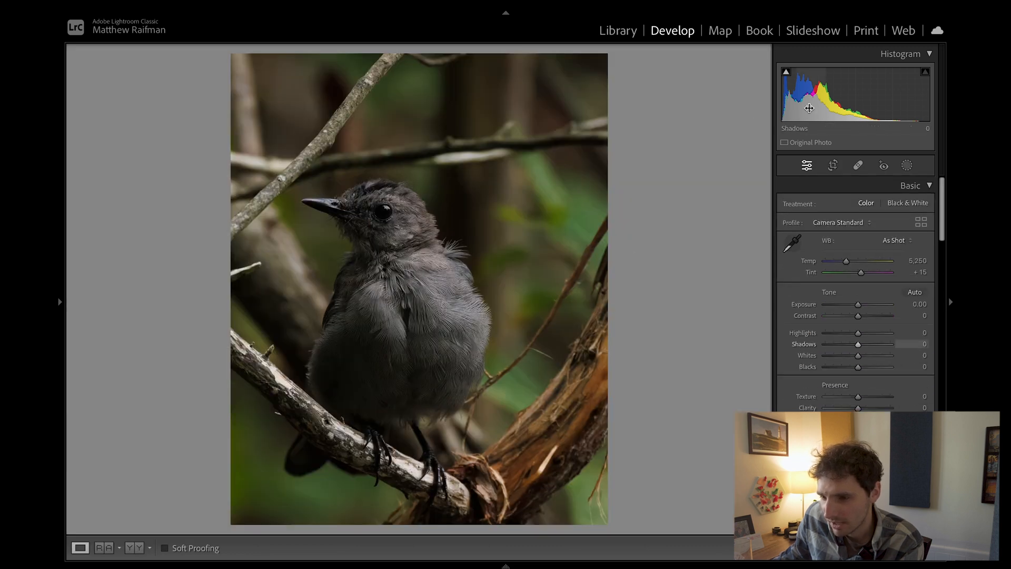
click(832, 165)
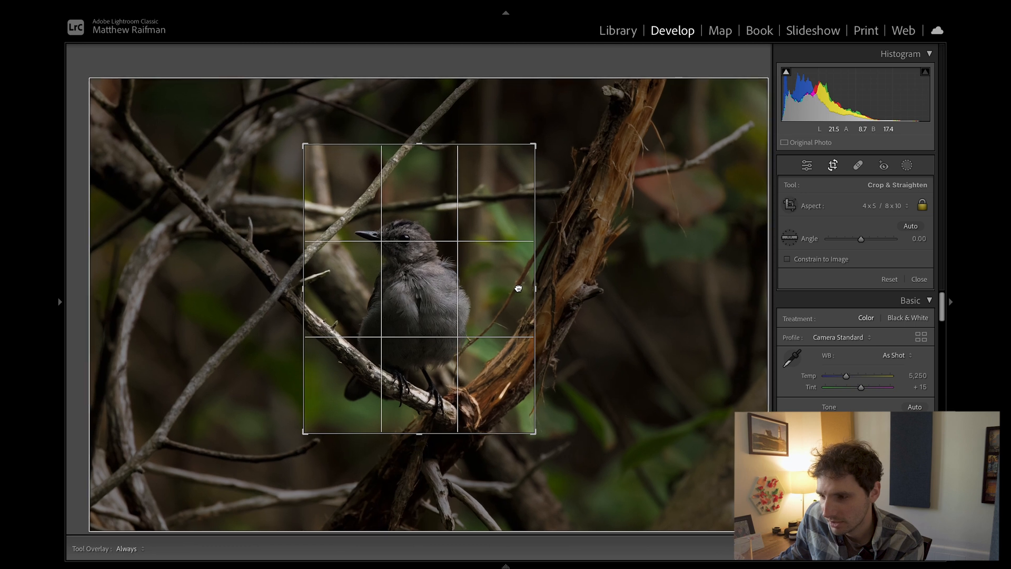
click(918, 279)
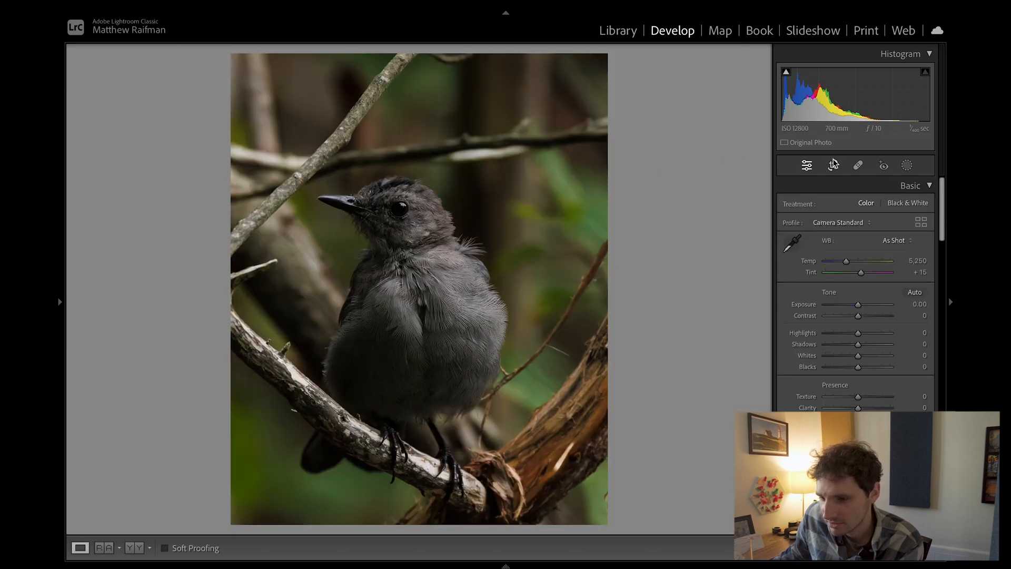
- Create a Select Subject mask on the bird and invert it to cover the background
click(832, 164)
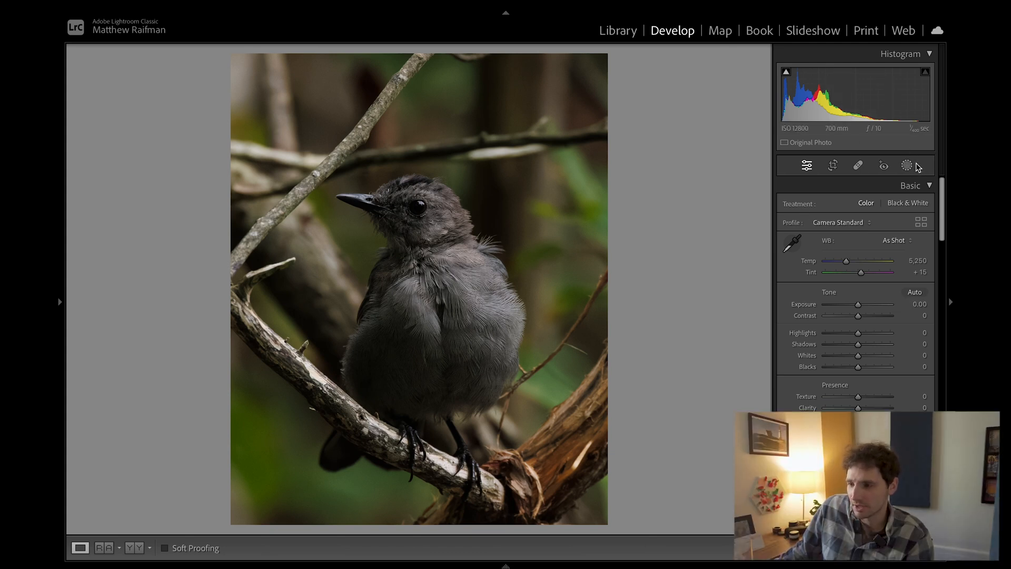
mouse_move(935, 157)
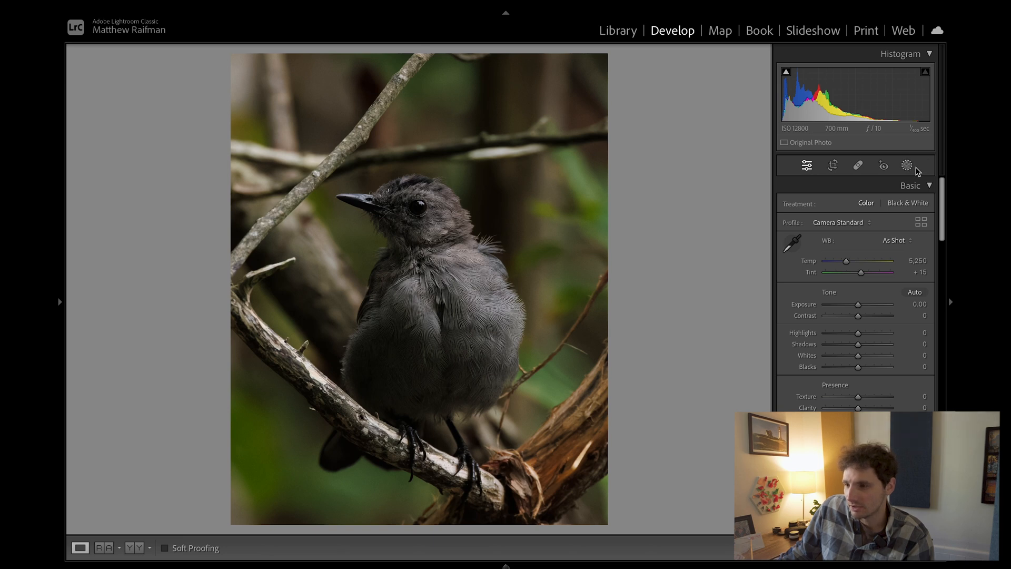
click(906, 165)
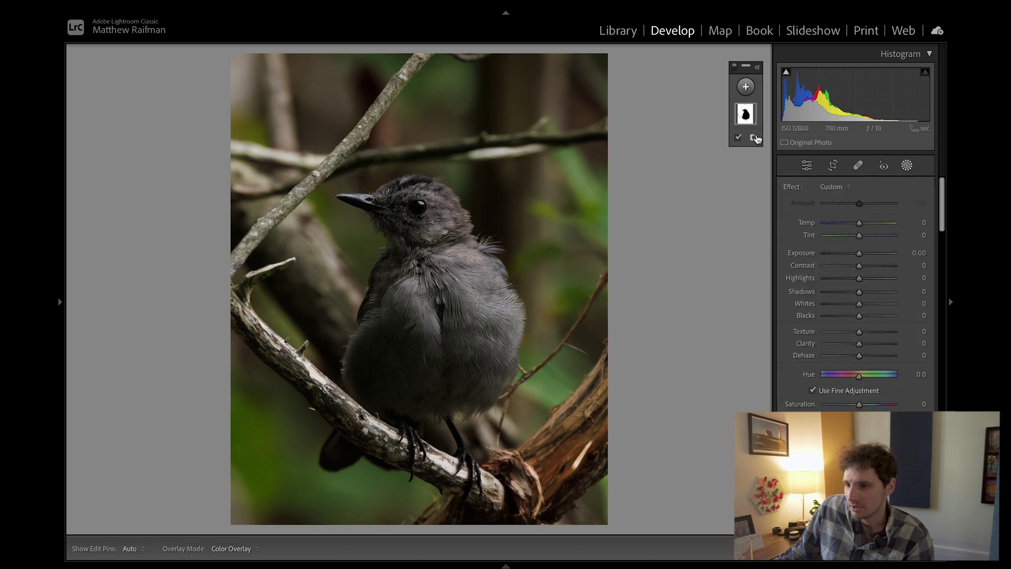
click(746, 115)
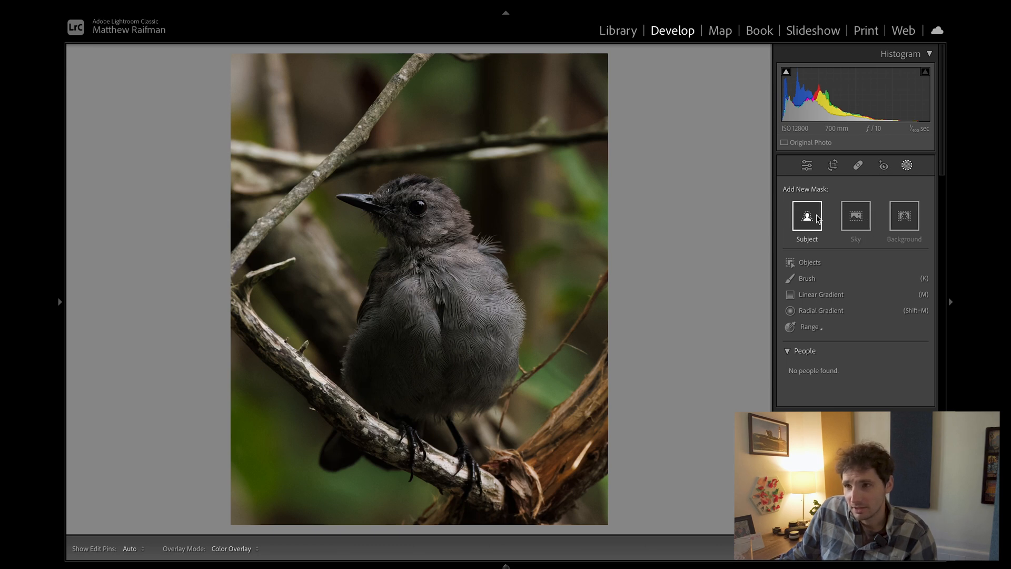
mouse_move(814, 219)
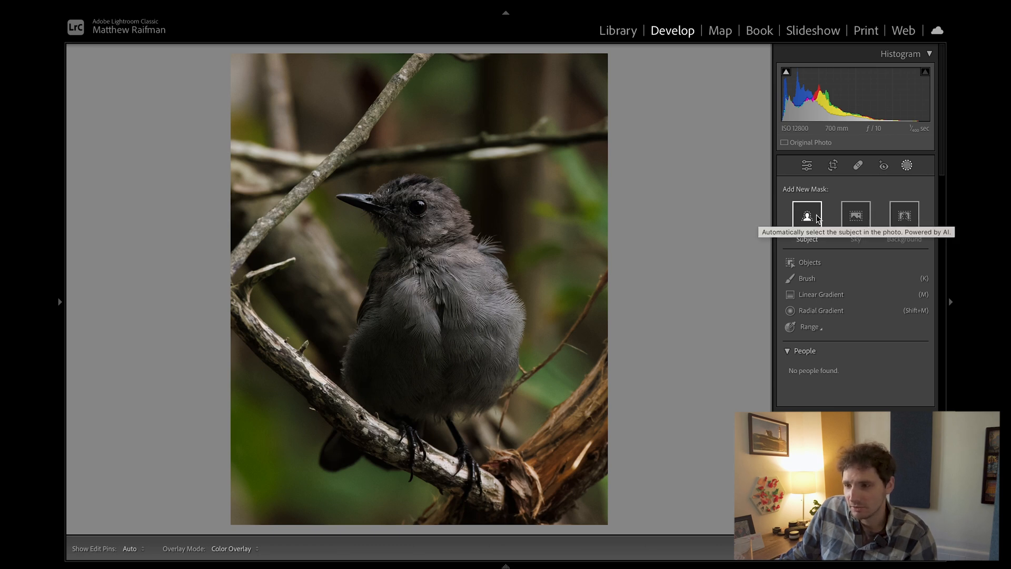
click(806, 216)
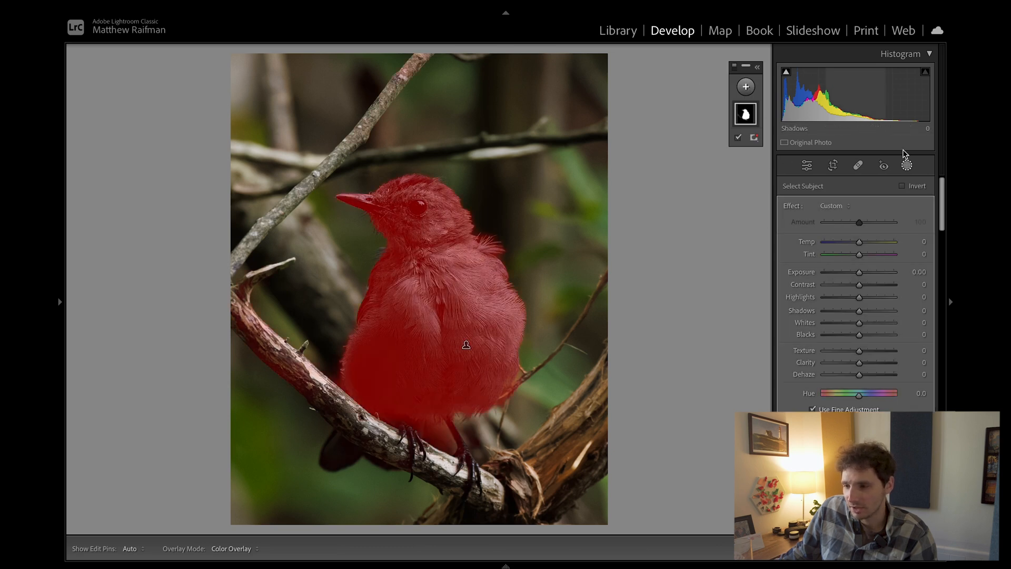
click(902, 185)
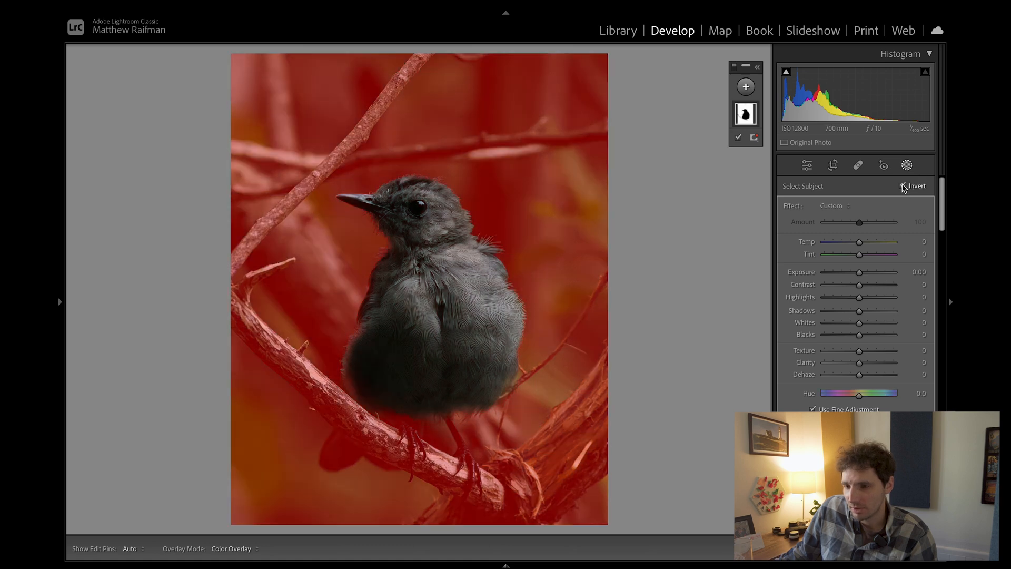
- Add a background mask, hide its overlay and return to the Basic panel adjustments
click(903, 185)
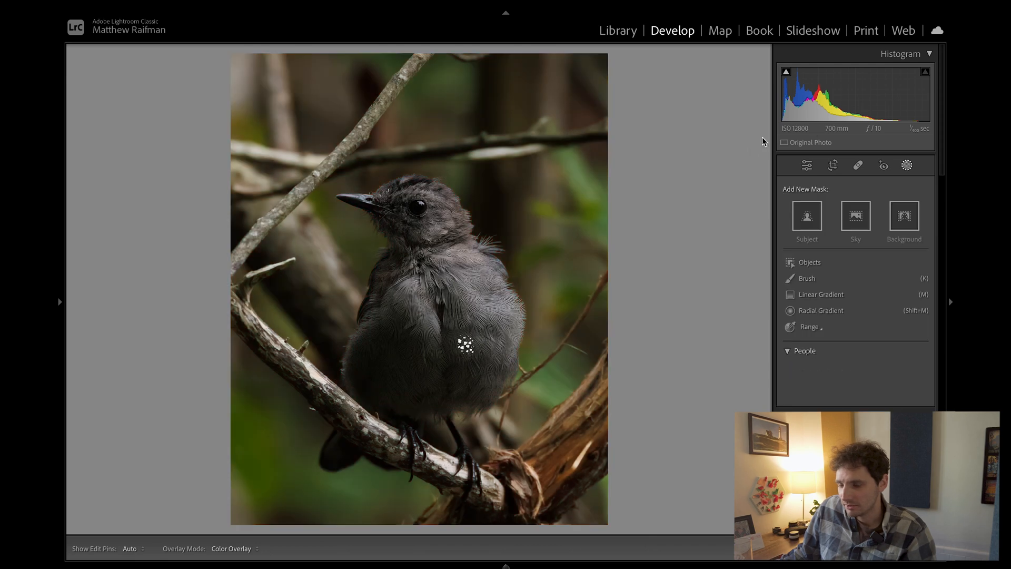
click(904, 216)
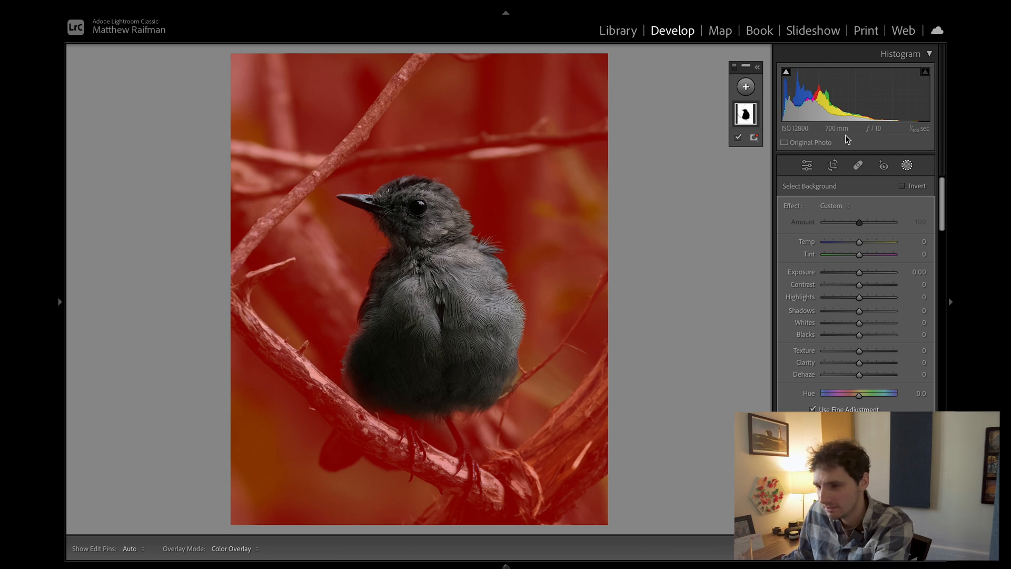
click(746, 113)
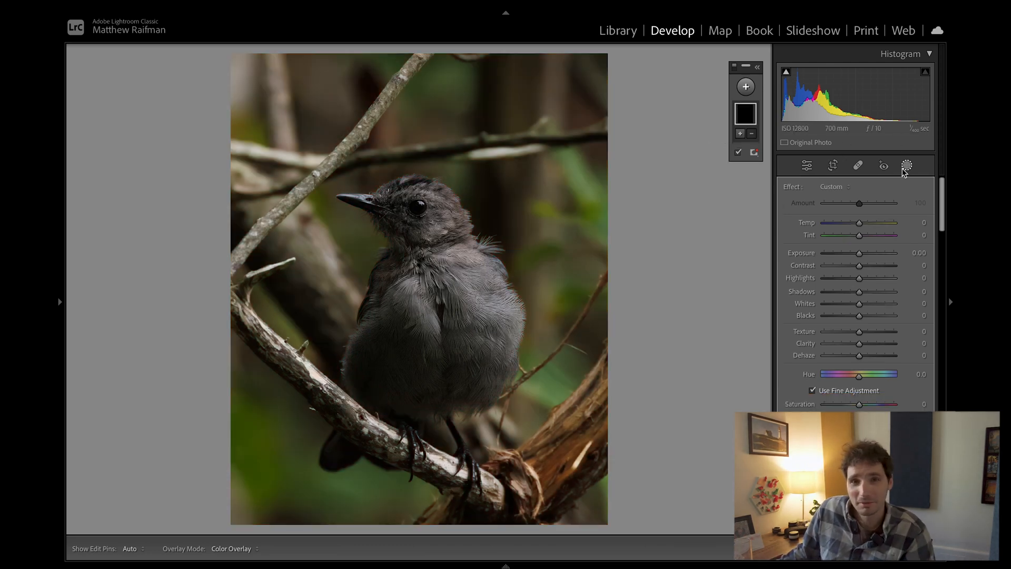
click(807, 165)
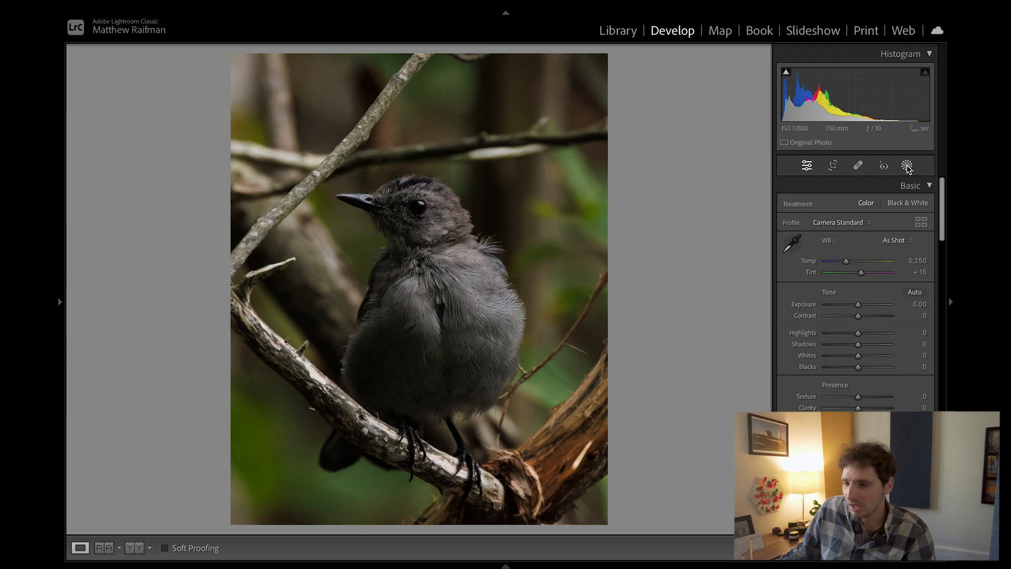
- On the Background mask, lower exposure to -1.19 and blacks to -14
click(907, 165)
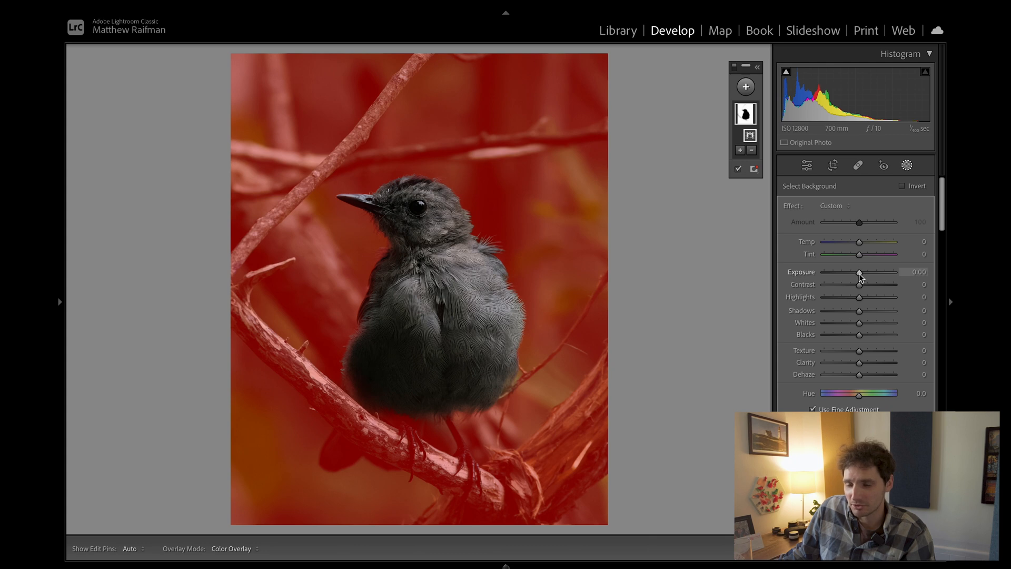
drag(859, 272, 850, 271)
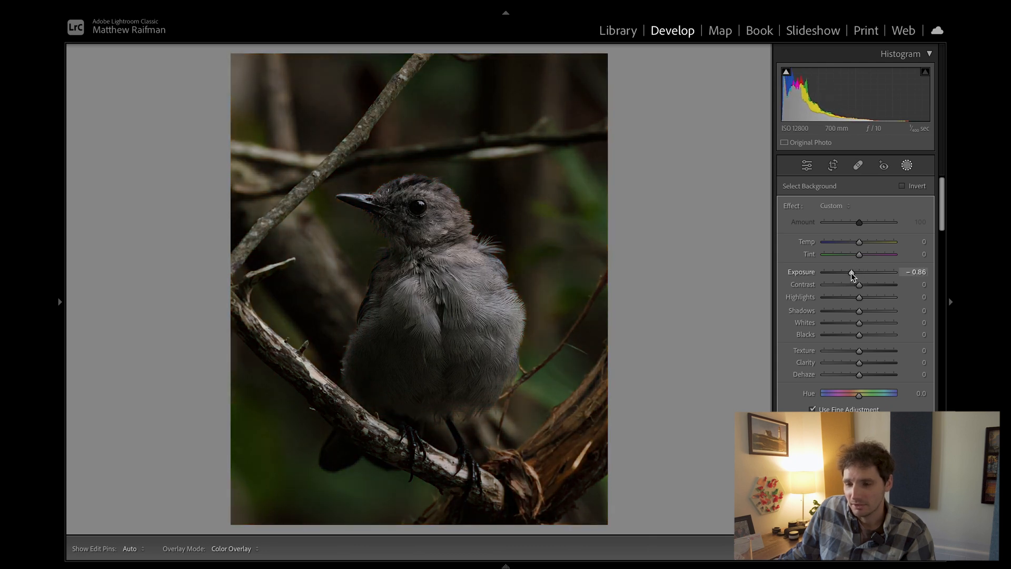
drag(851, 272, 849, 271)
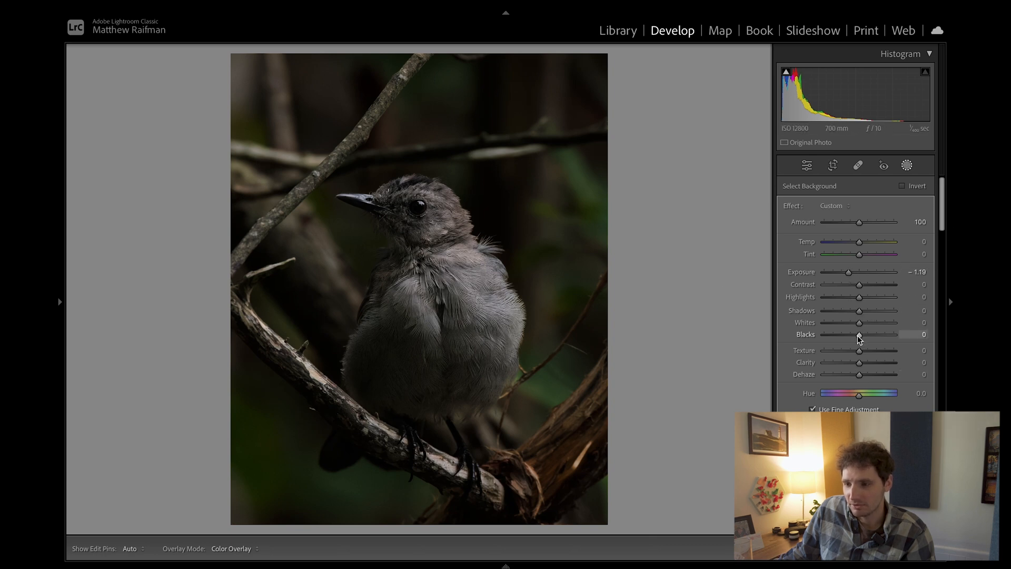
drag(858, 334, 851, 334)
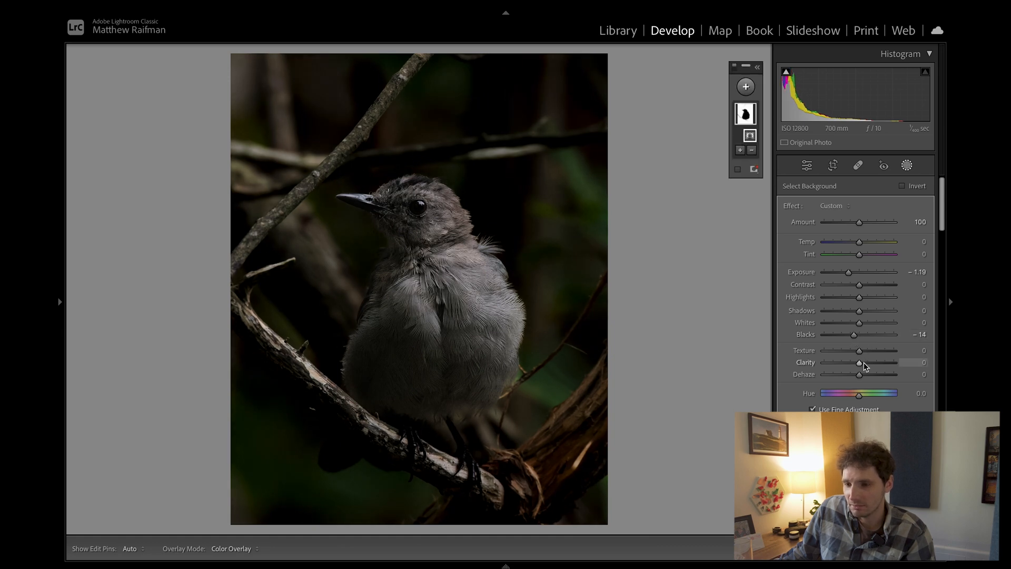
- Soften the background by settling clarity at -41 after comparing a high value
drag(859, 362, 854, 361)
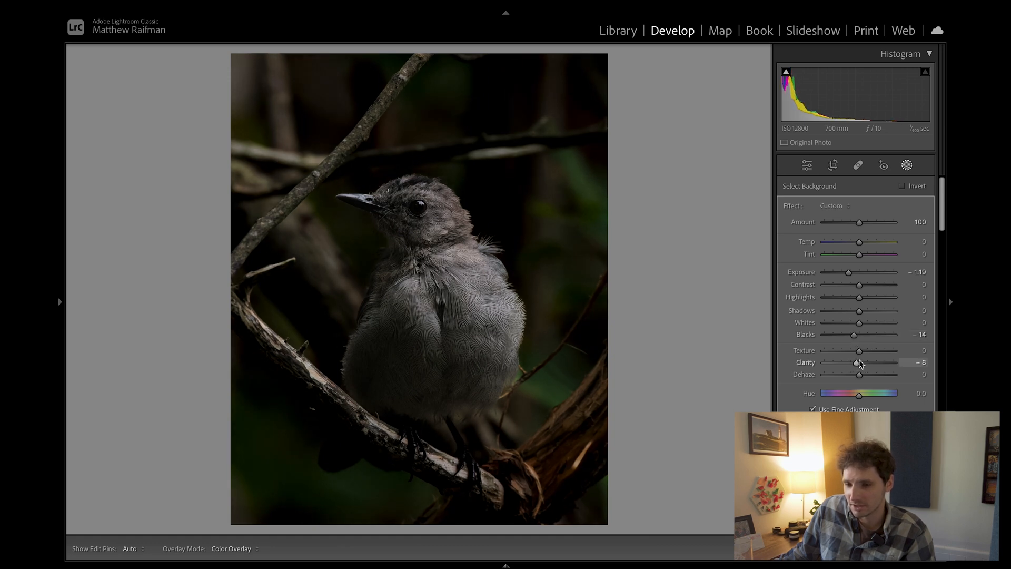
drag(858, 362, 894, 361)
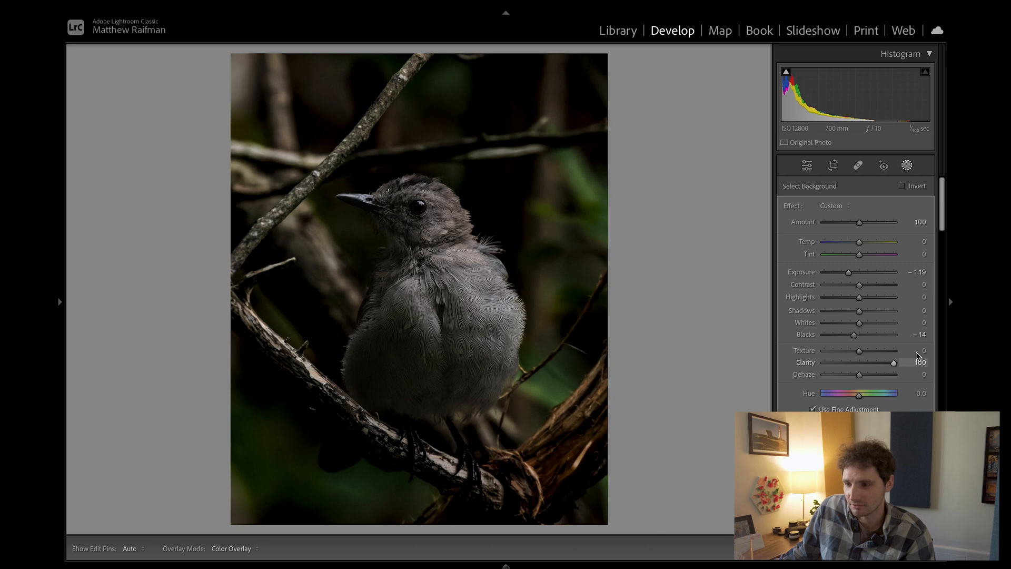
drag(894, 363, 859, 362)
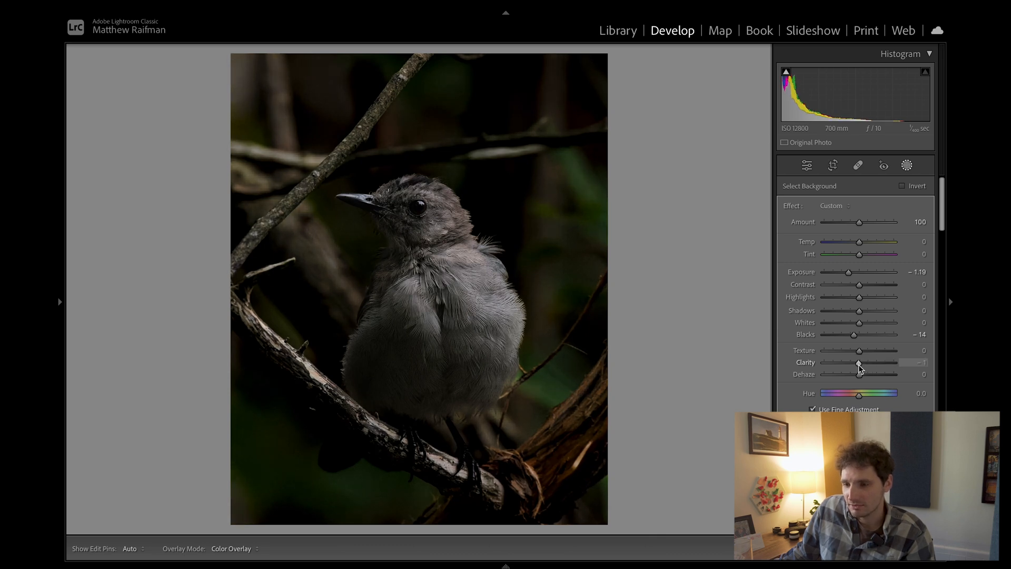
drag(859, 362, 848, 363)
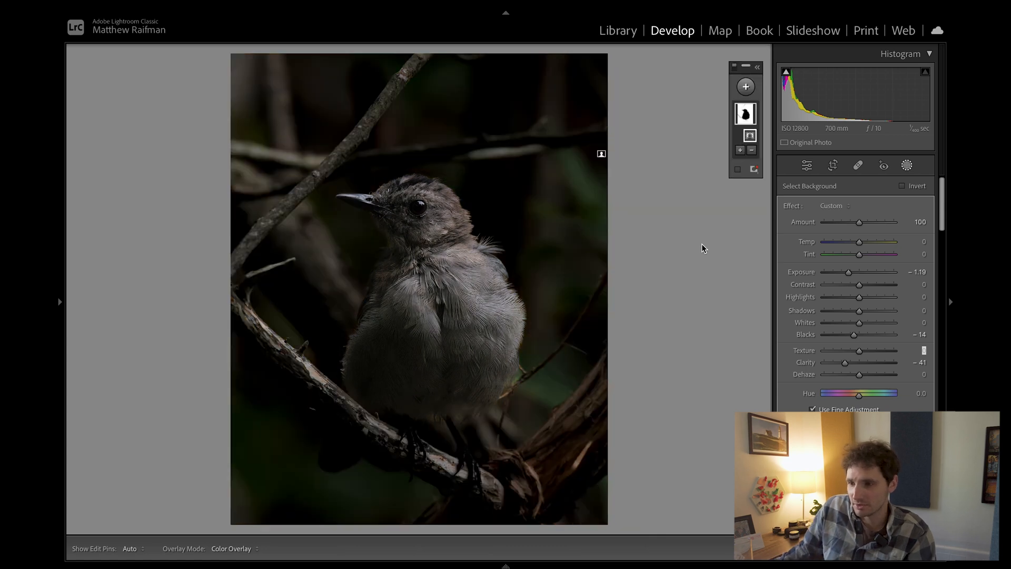
- Add a Select Subject mask on the bird with whites 40, contrast 6 and highlights -6
click(746, 86)
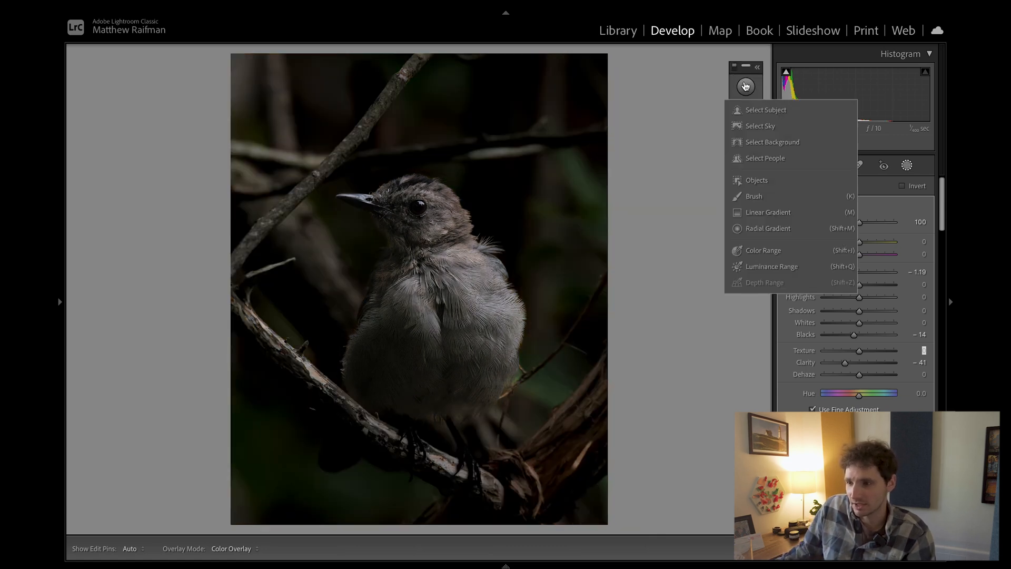
click(767, 111)
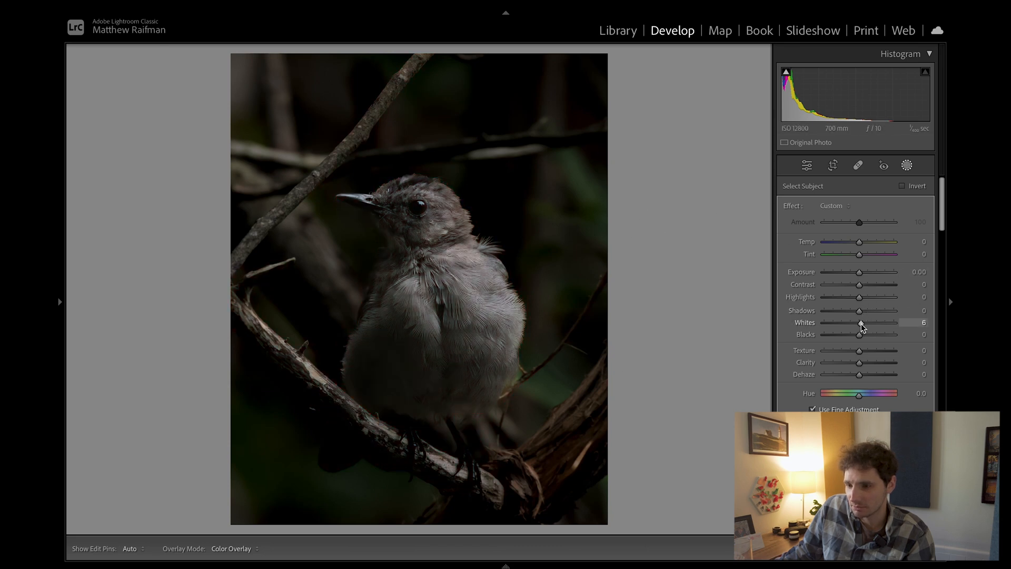
drag(860, 322, 867, 322)
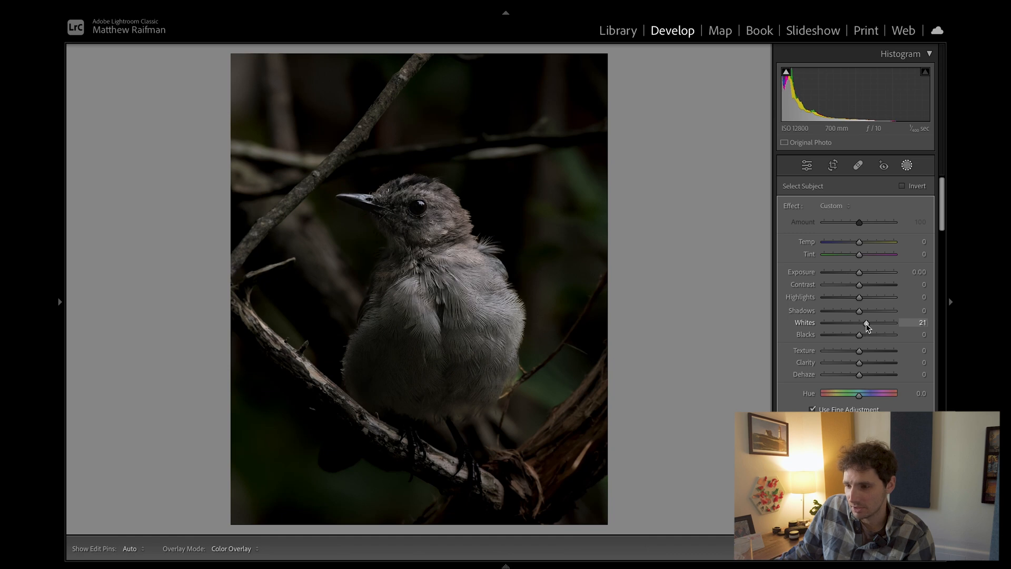
drag(865, 323, 874, 322)
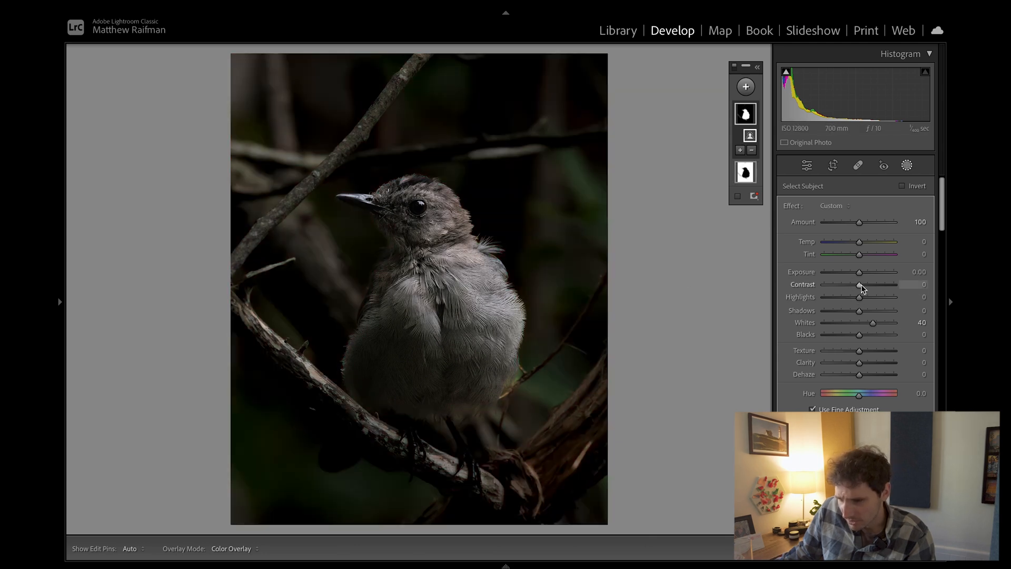
drag(858, 286, 860, 285)
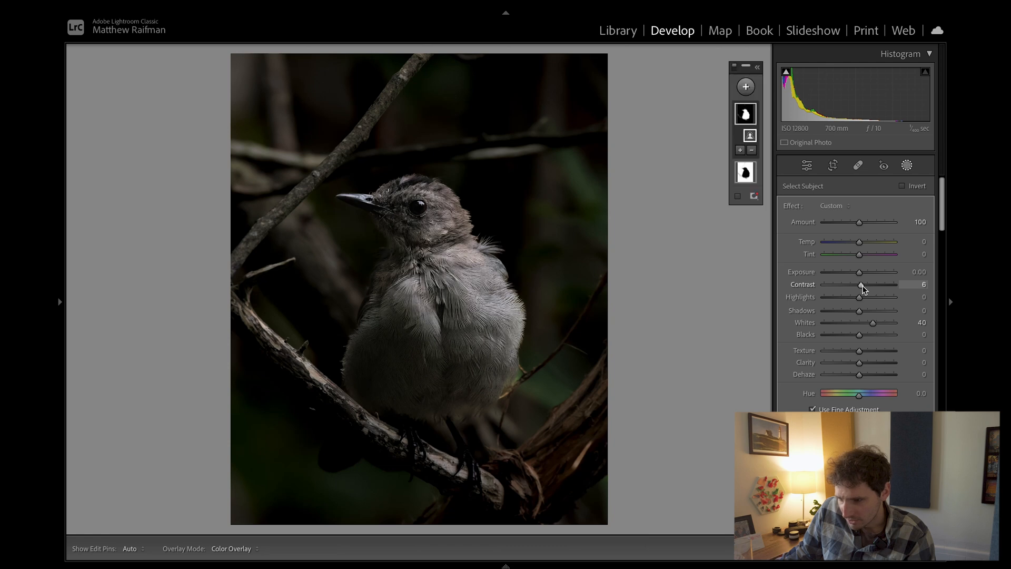
mouse_move(860, 298)
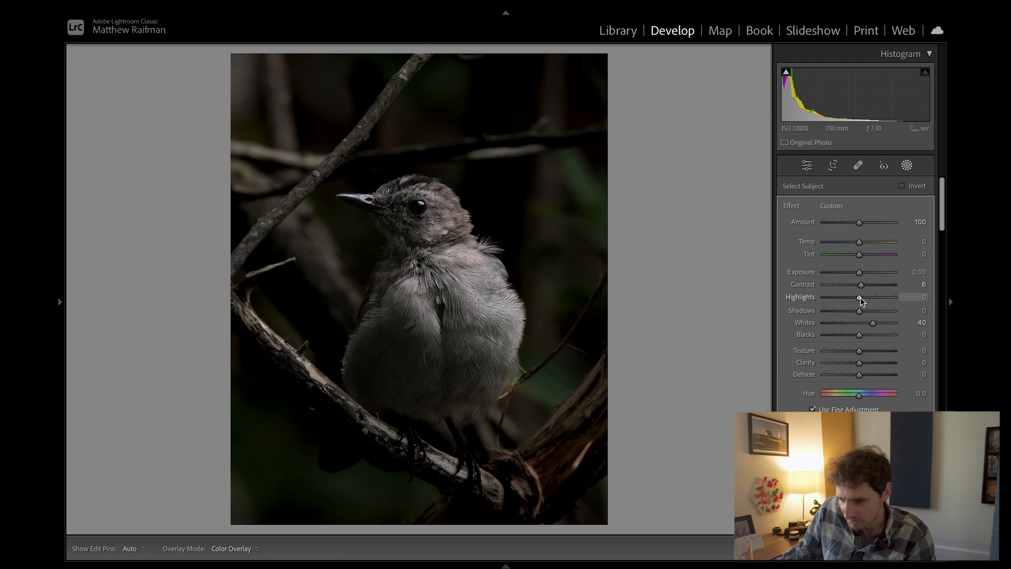
drag(860, 296, 857, 297)
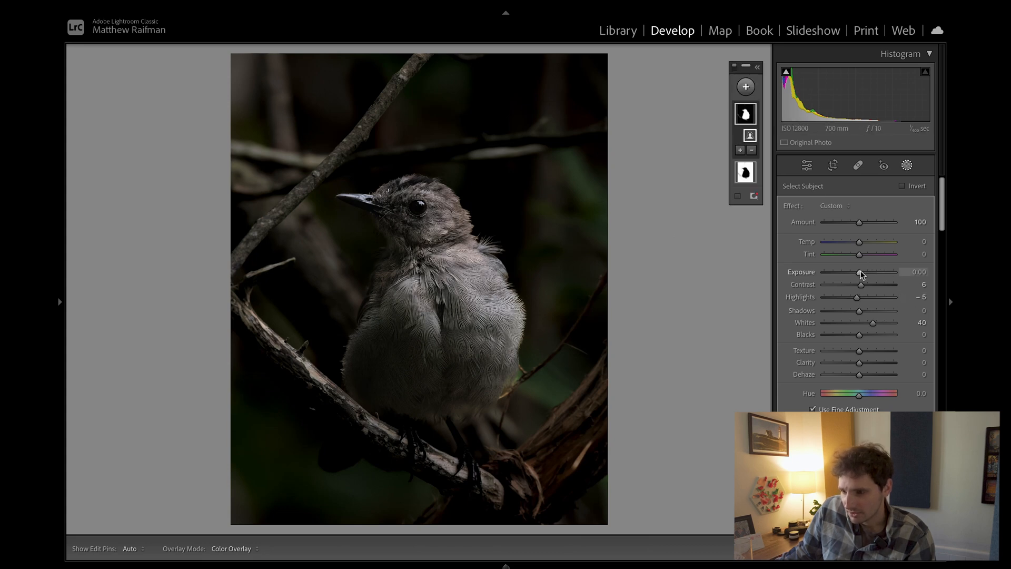
- Lift the bird's exposure in the subject mask to 0.21
drag(859, 274, 861, 274)
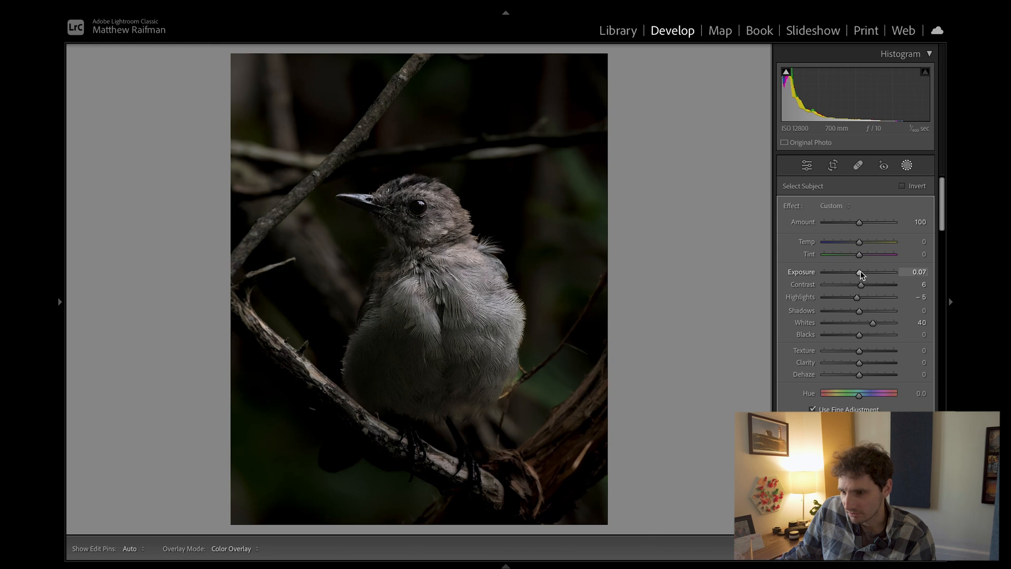
drag(860, 271, 863, 272)
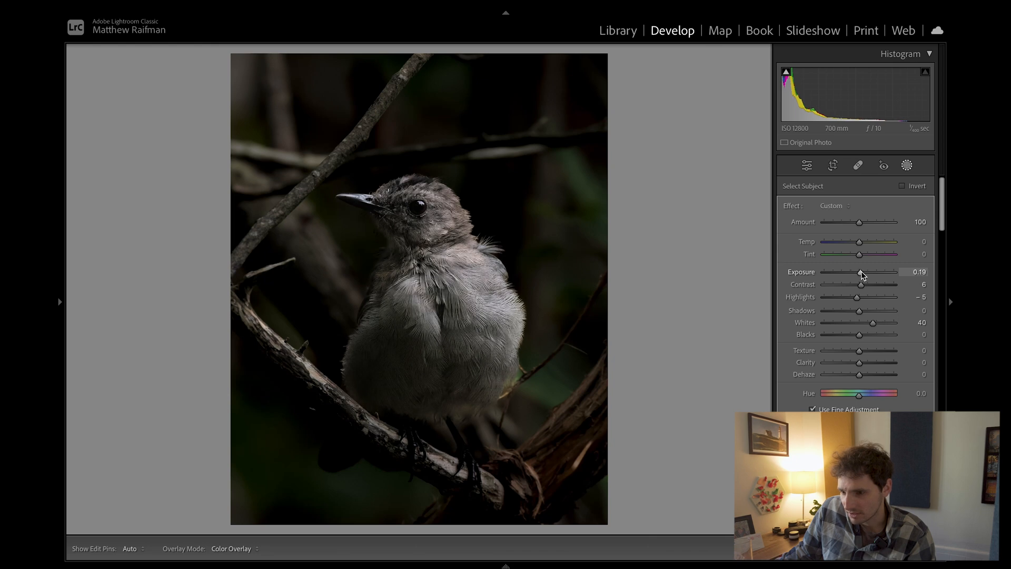
drag(859, 272, 861, 271)
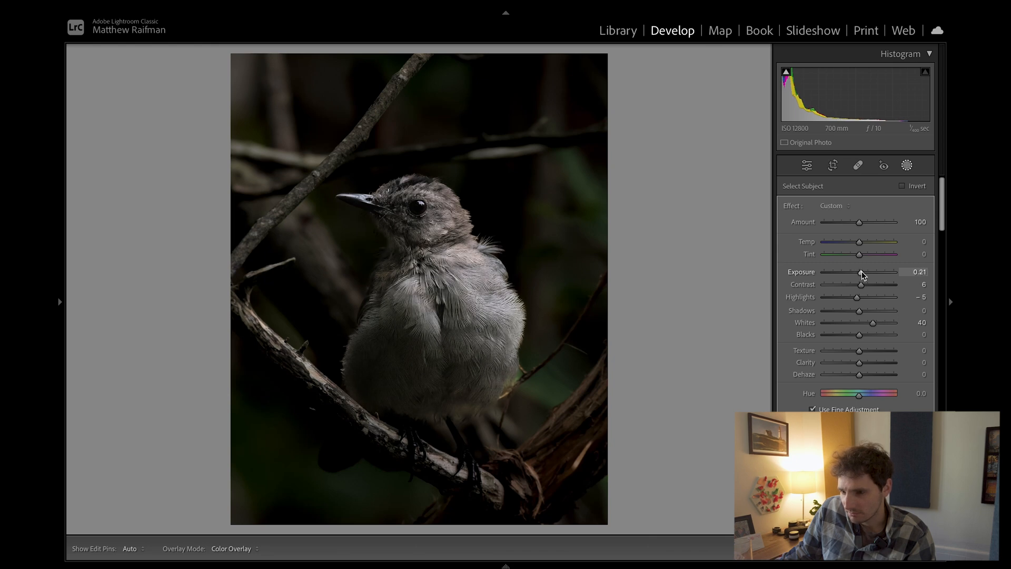
drag(857, 272, 863, 271)
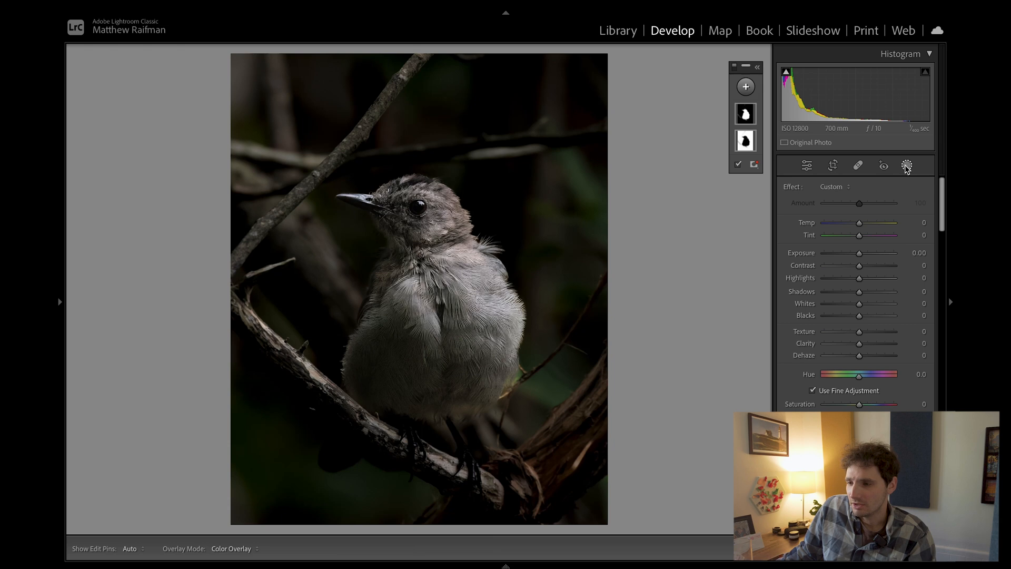
- Close masking, inspect the feather detail at 100%, then return to Fit view
click(807, 165)
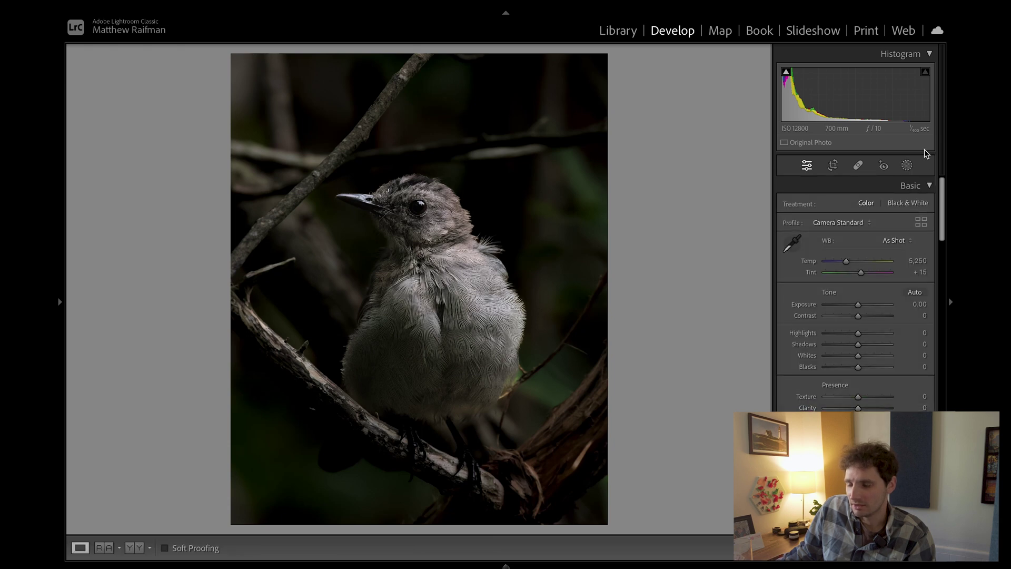
click(905, 165)
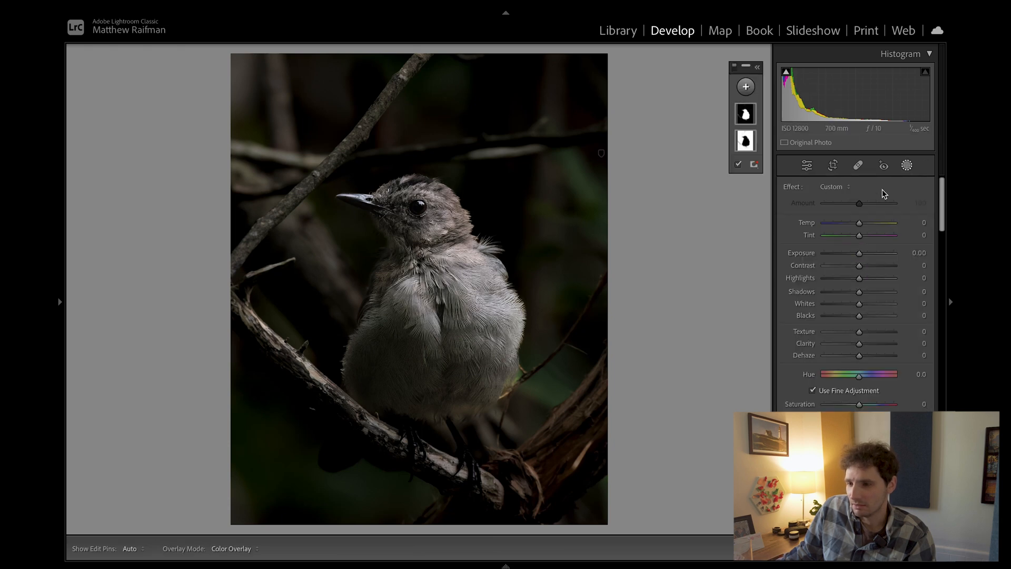
click(744, 141)
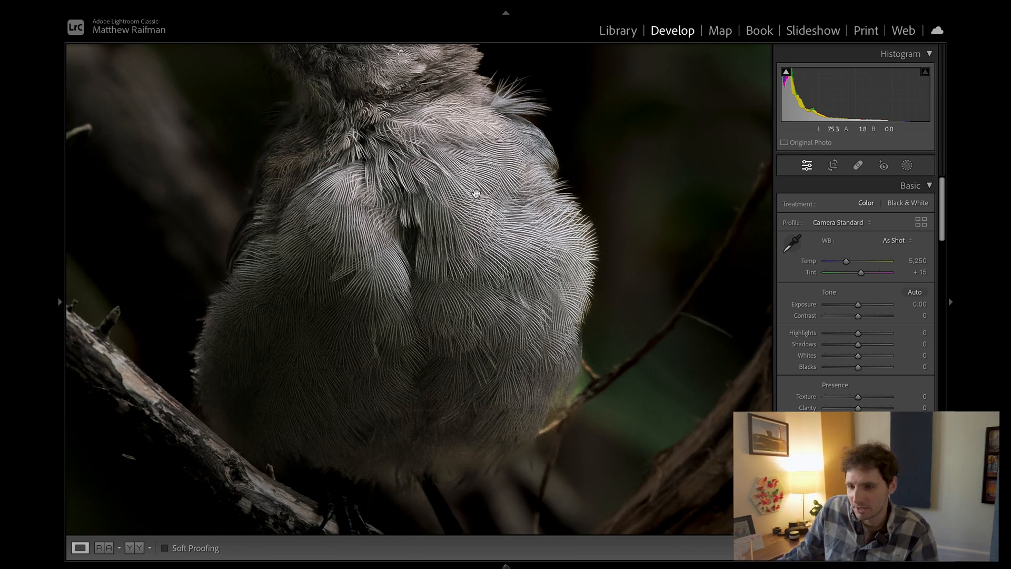
click(475, 196)
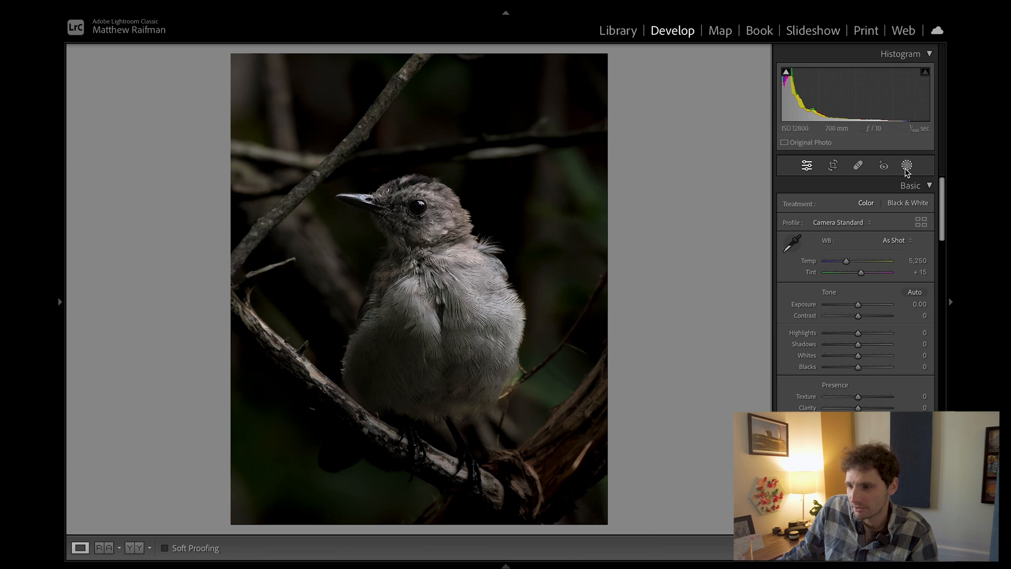
- Paint a Brush mask over the catbird's head and the top of the head
click(905, 165)
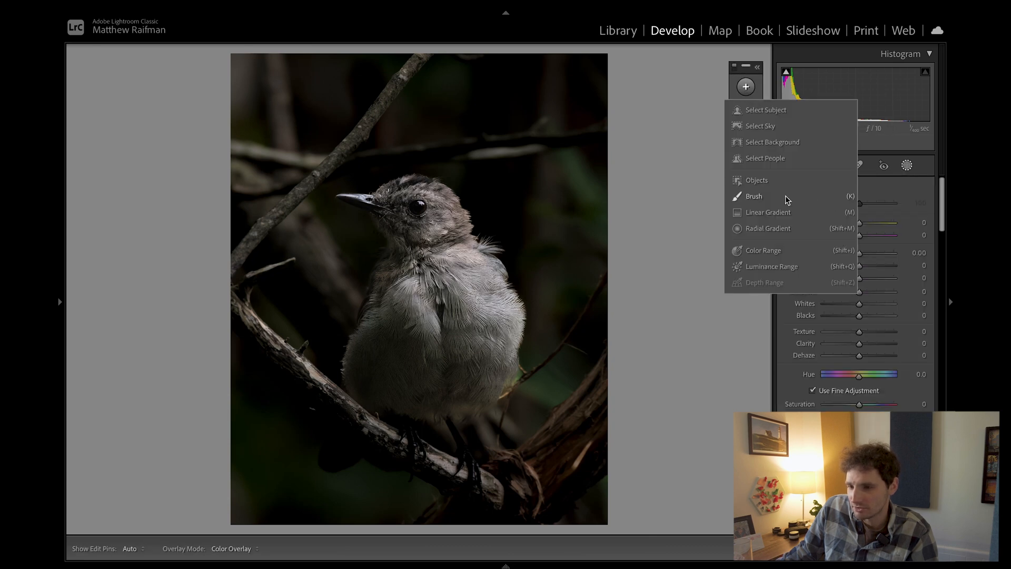
click(753, 196)
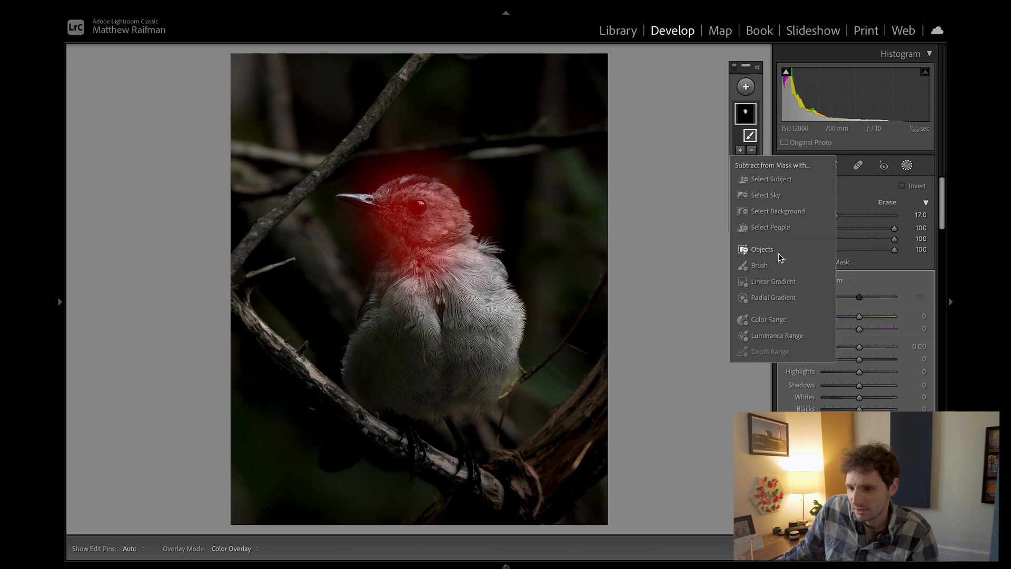
click(759, 265)
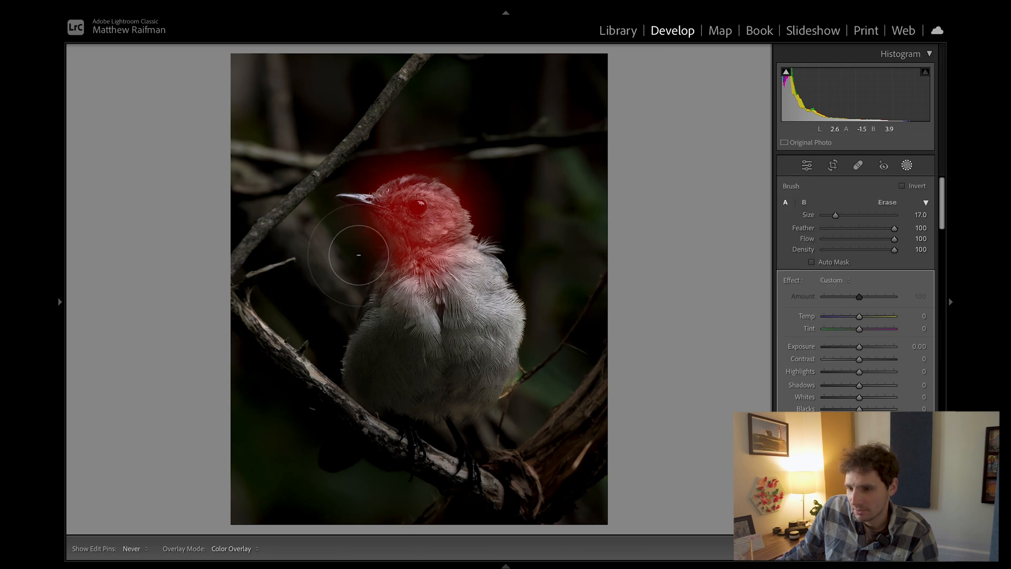
drag(358, 255, 348, 226)
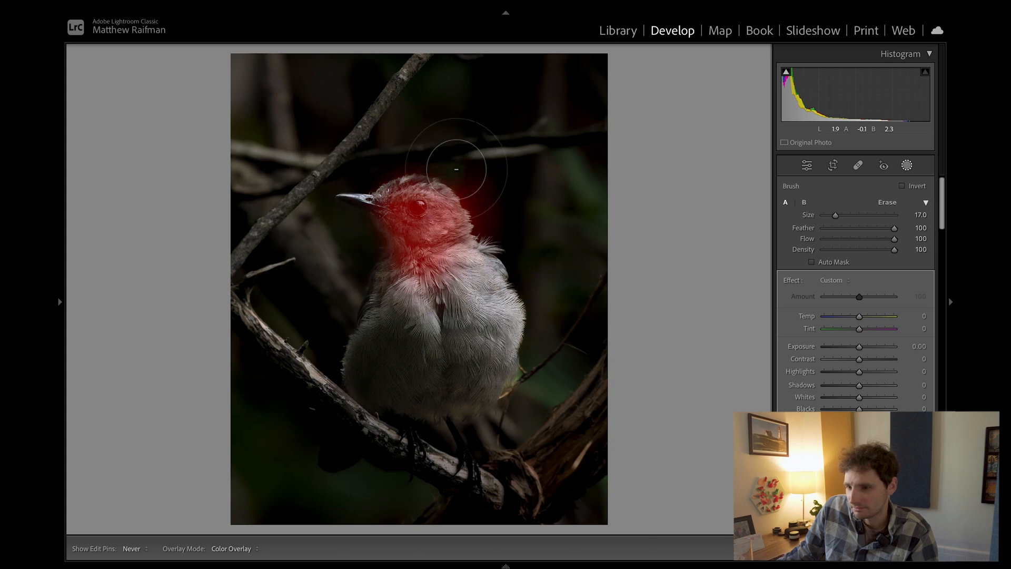
drag(458, 167, 374, 153)
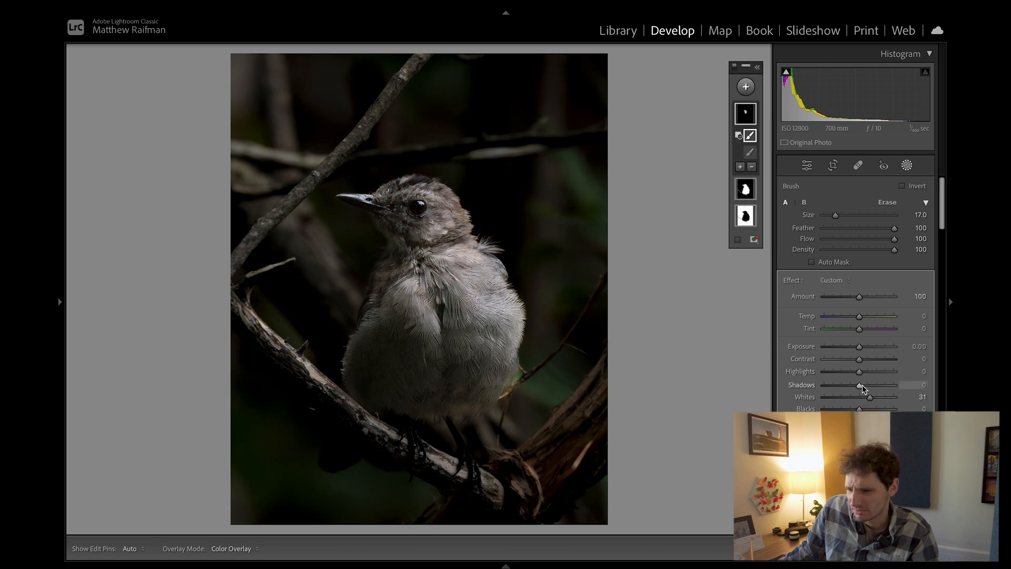
- Brighten the masked head with shadows 87 and exposure +0.63
drag(859, 385, 886, 385)
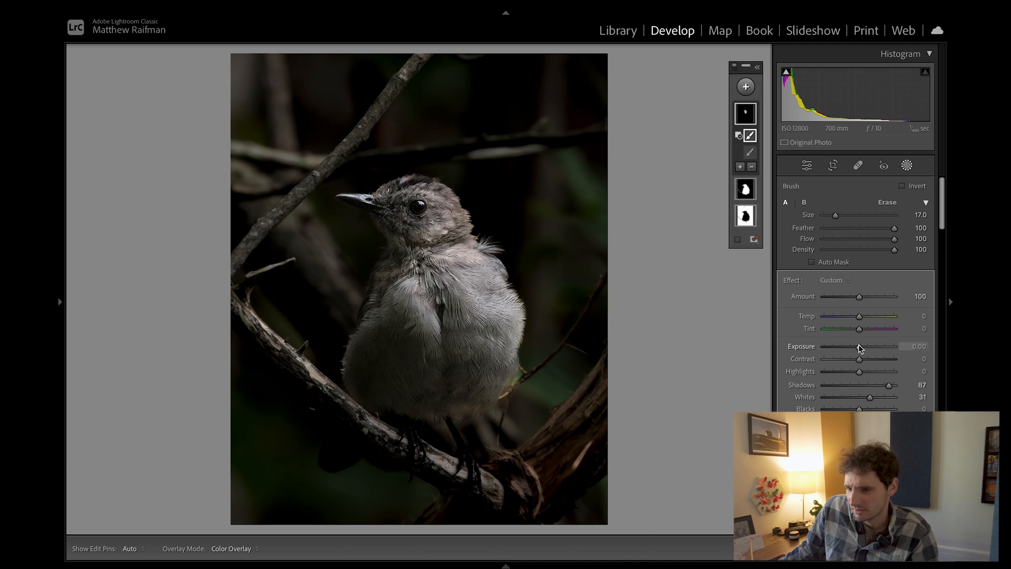
drag(859, 345, 867, 345)
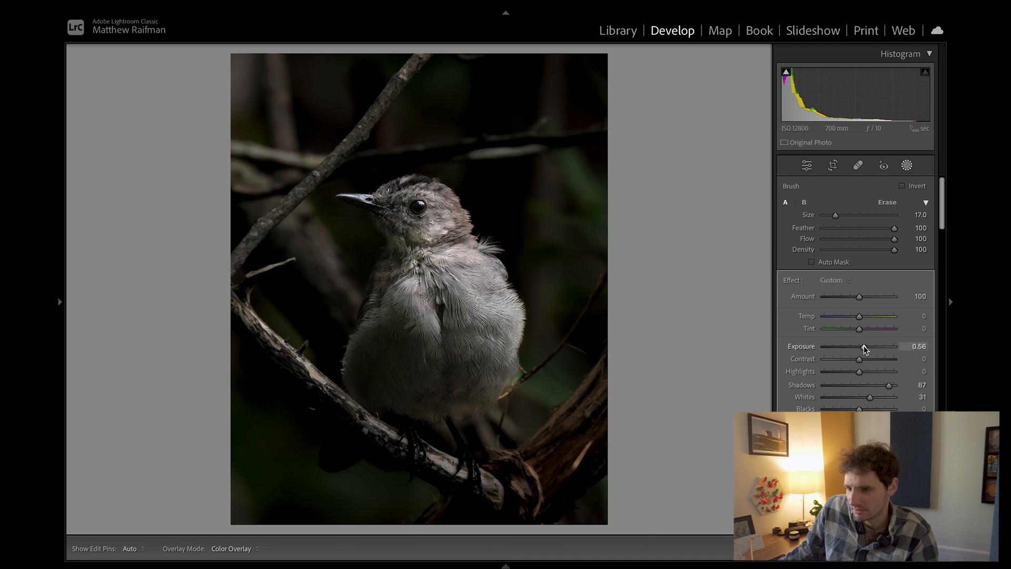
drag(862, 345, 866, 345)
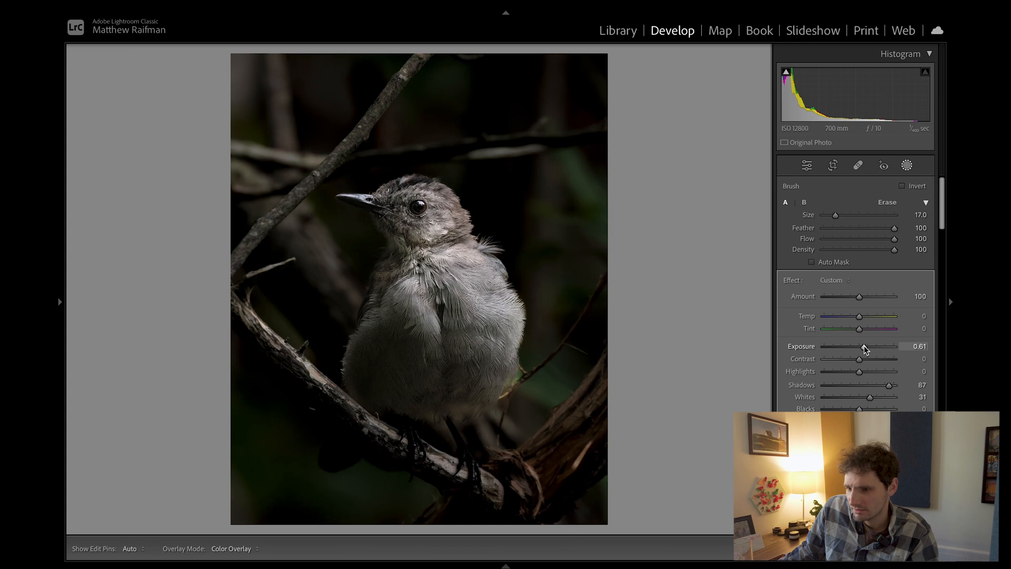
drag(859, 346, 862, 346)
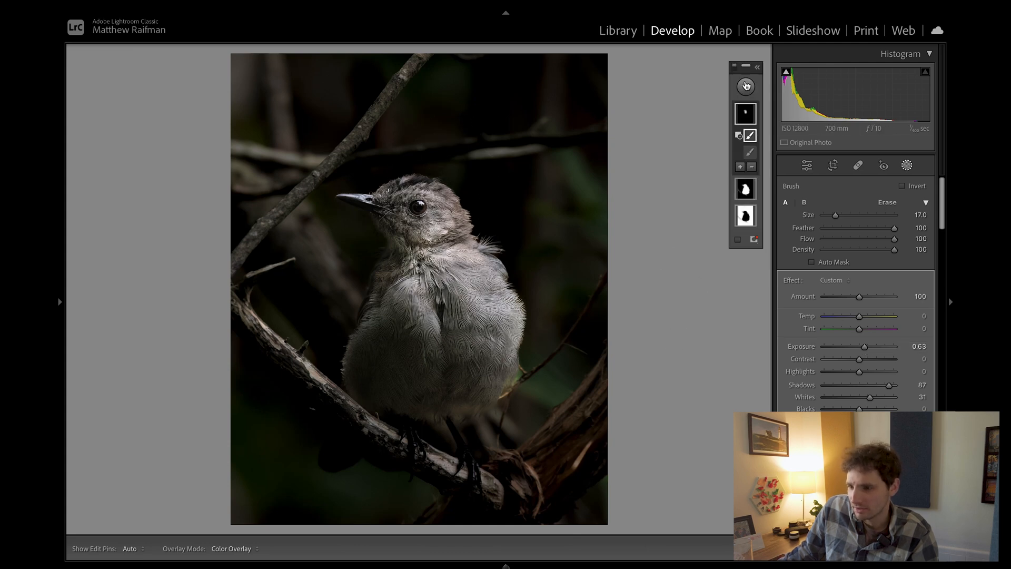
- Add another Brush mask on the bird's head and raise its whites to 64
click(745, 87)
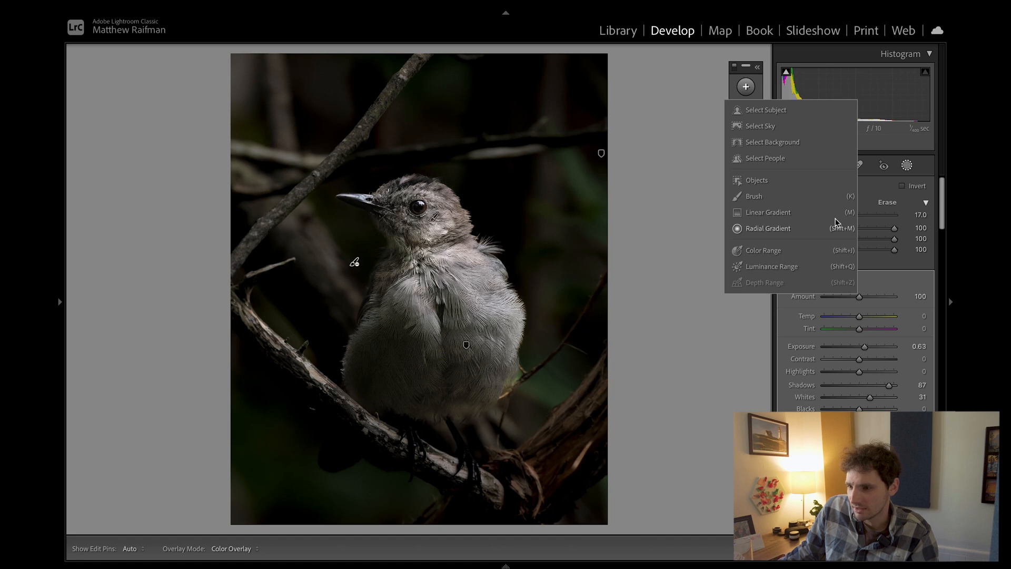
click(753, 196)
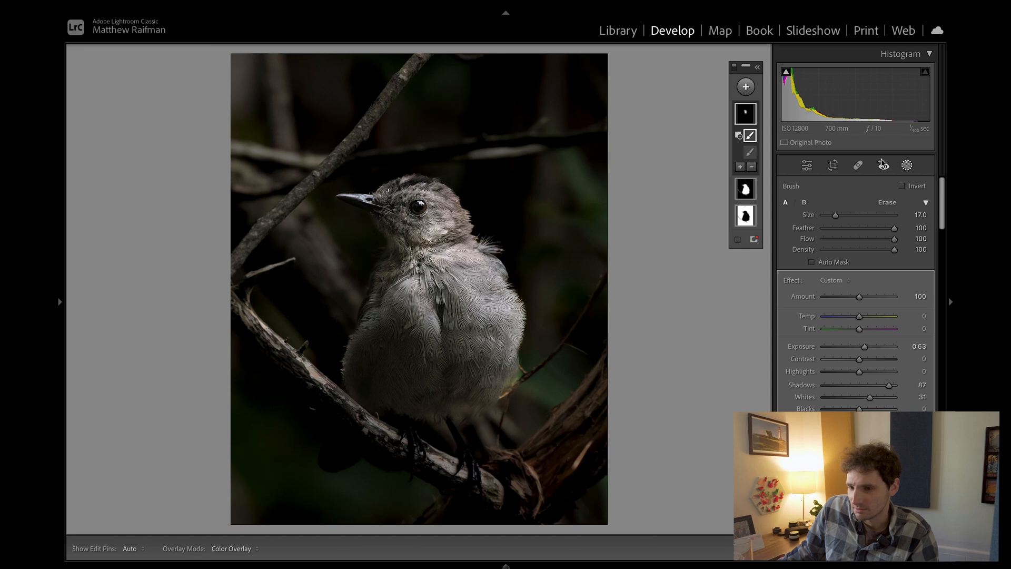
click(807, 164)
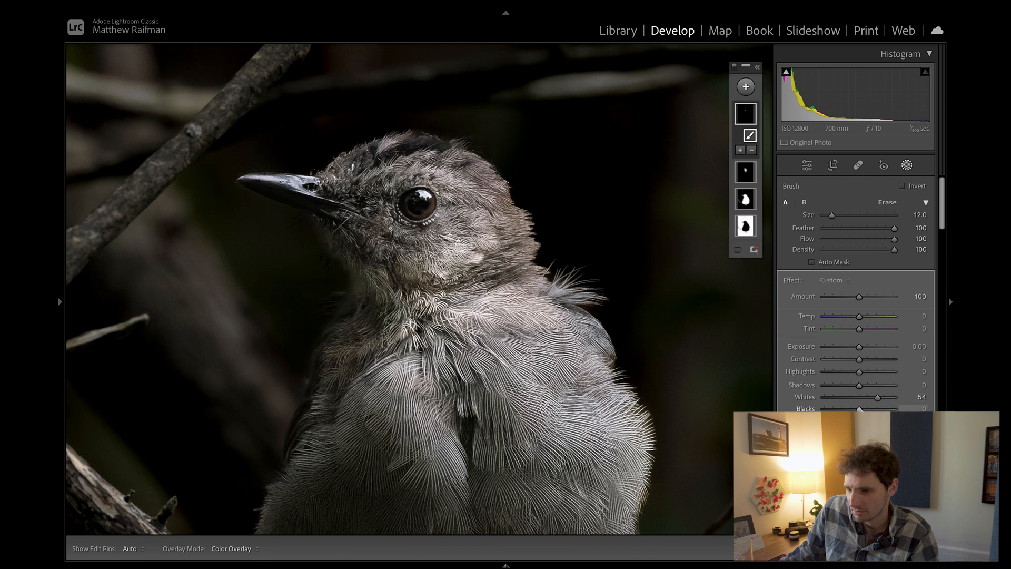
drag(859, 408, 854, 408)
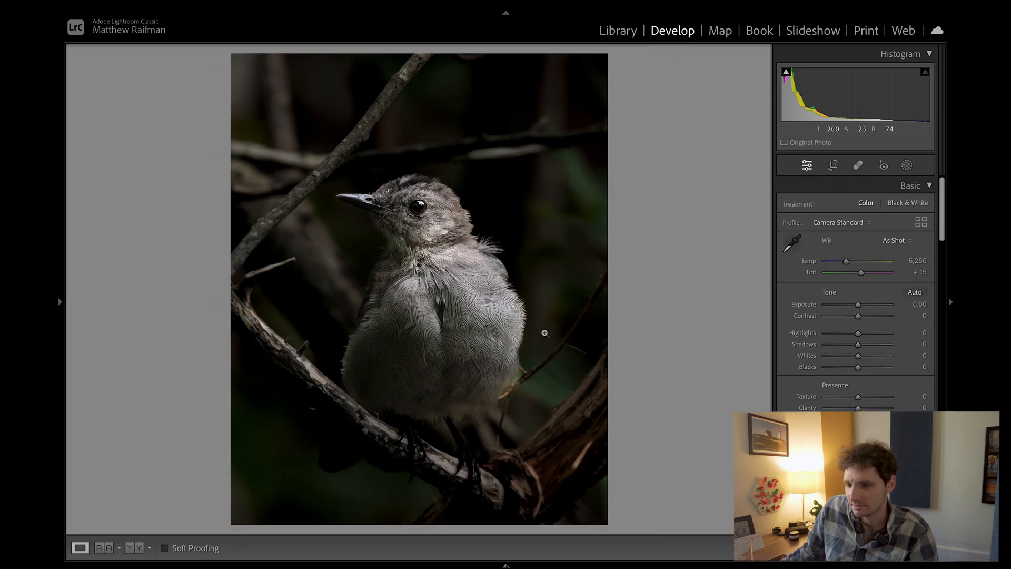
mouse_move(637, 229)
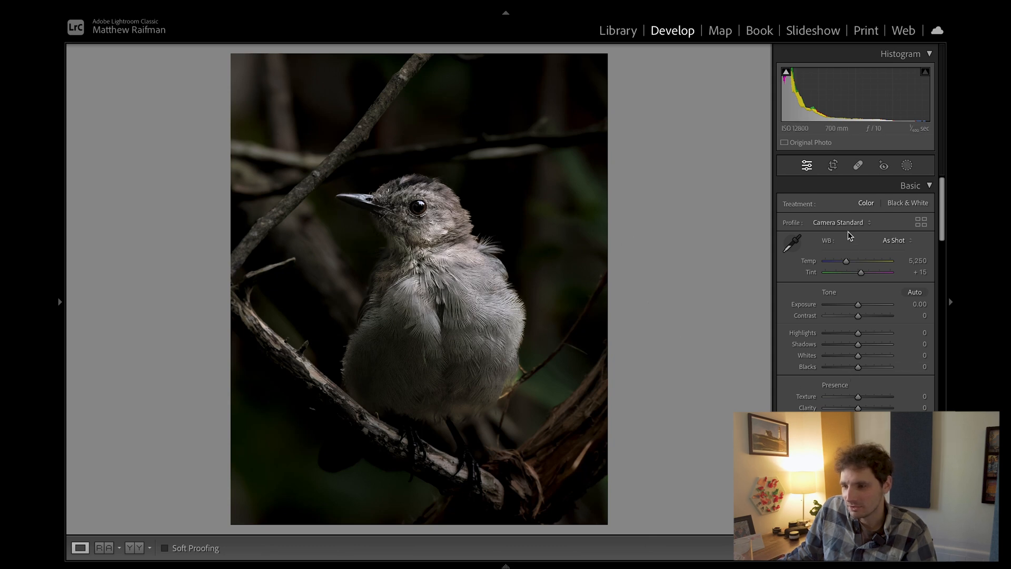
click(838, 222)
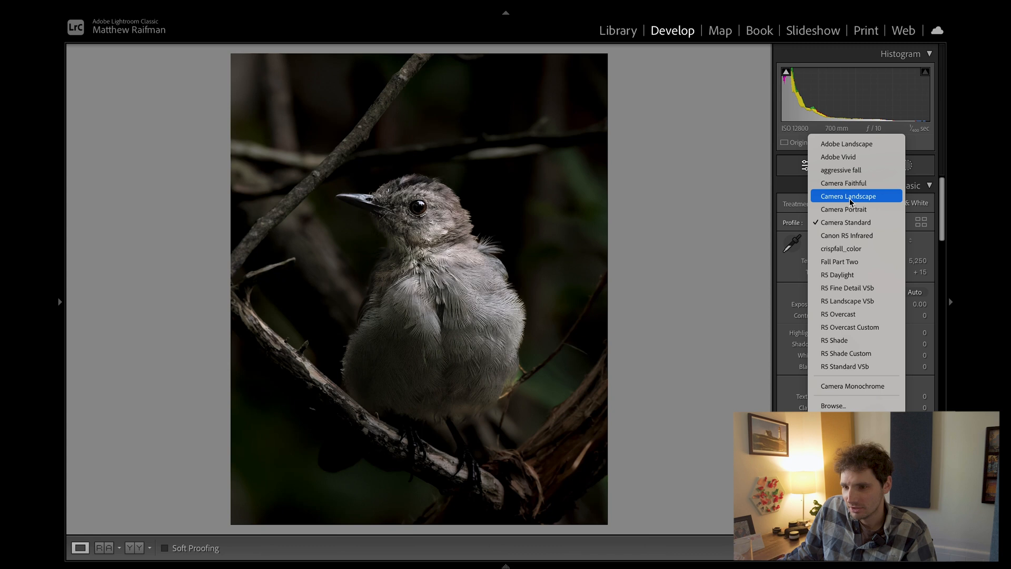
click(848, 195)
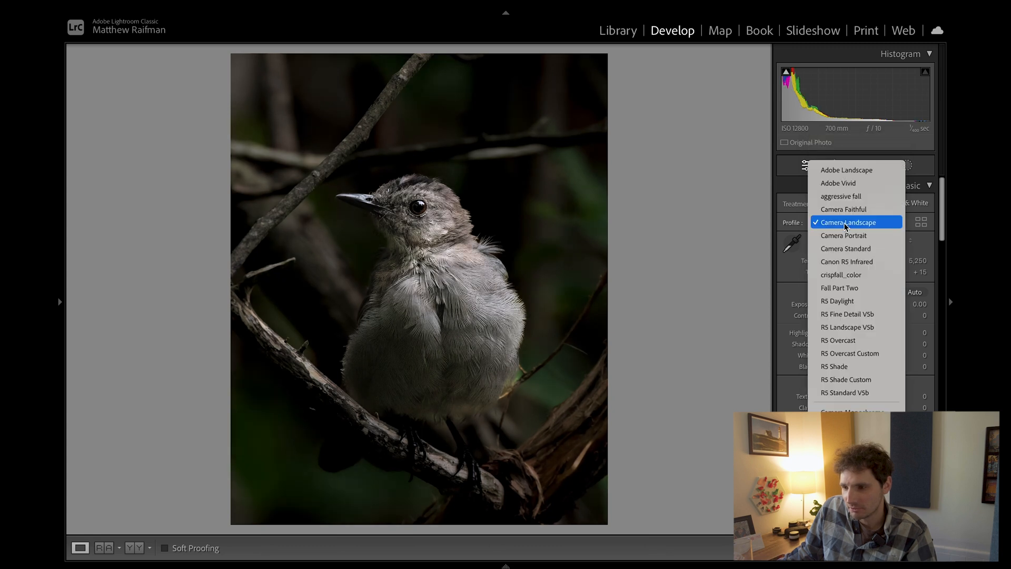
click(845, 248)
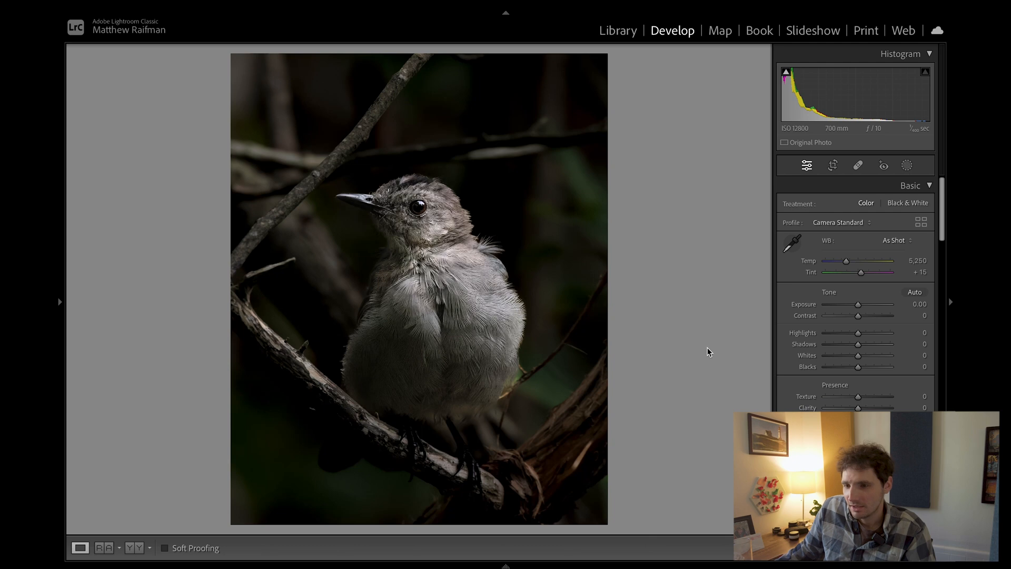
- Zoom on the head, start a brush mask stroke and undo it
click(380, 203)
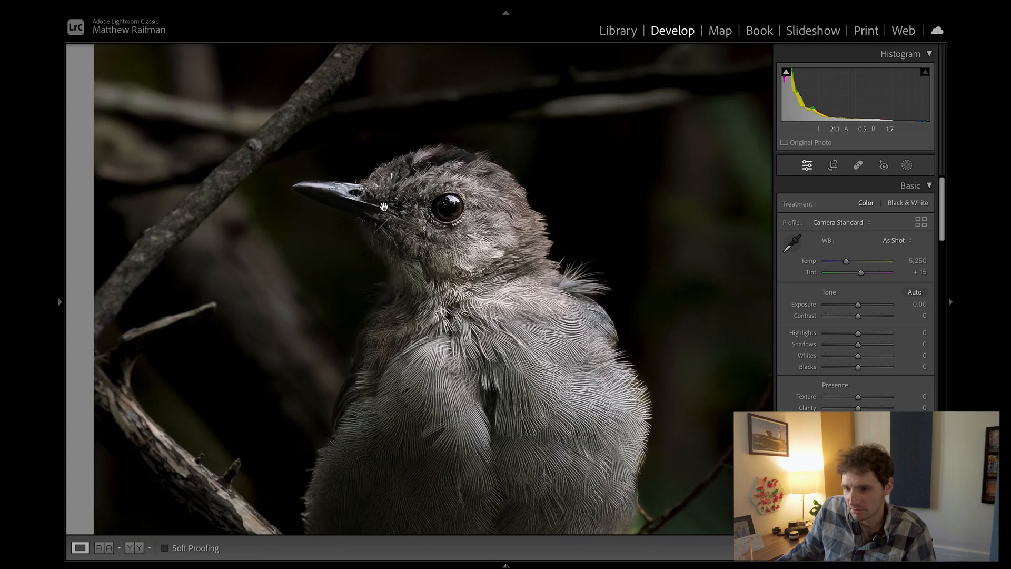
click(906, 166)
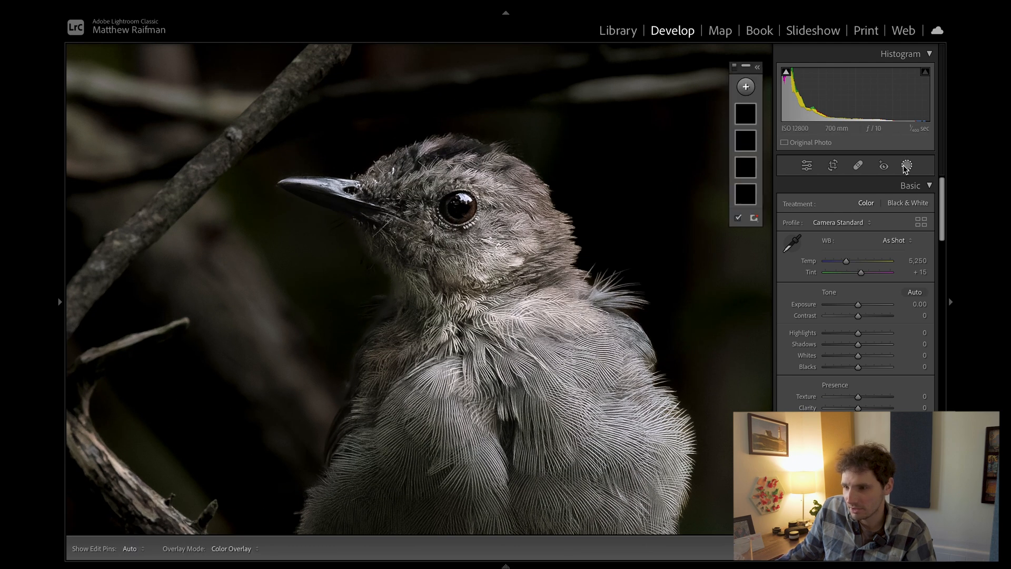
click(905, 165)
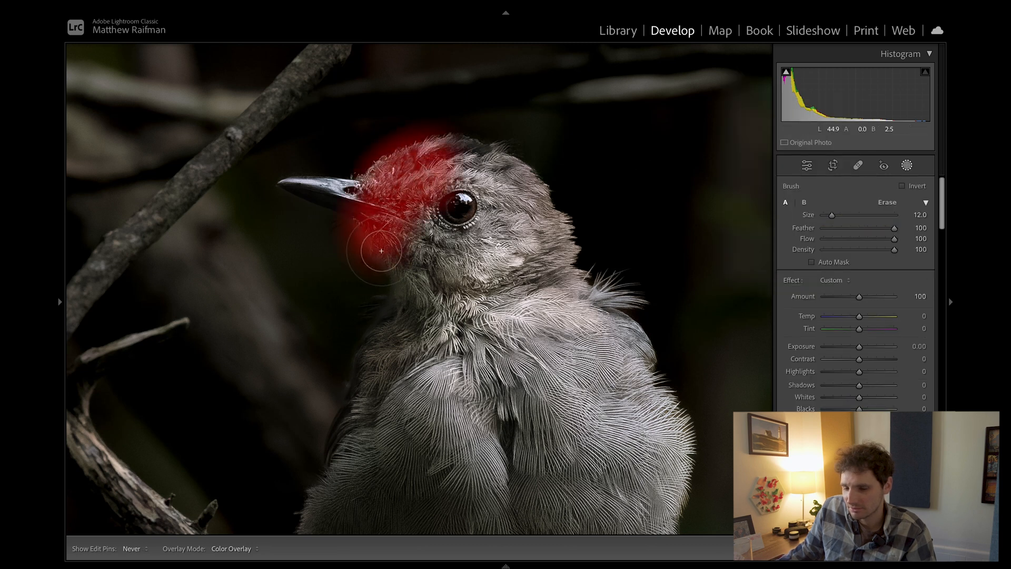
key(cmd+z)
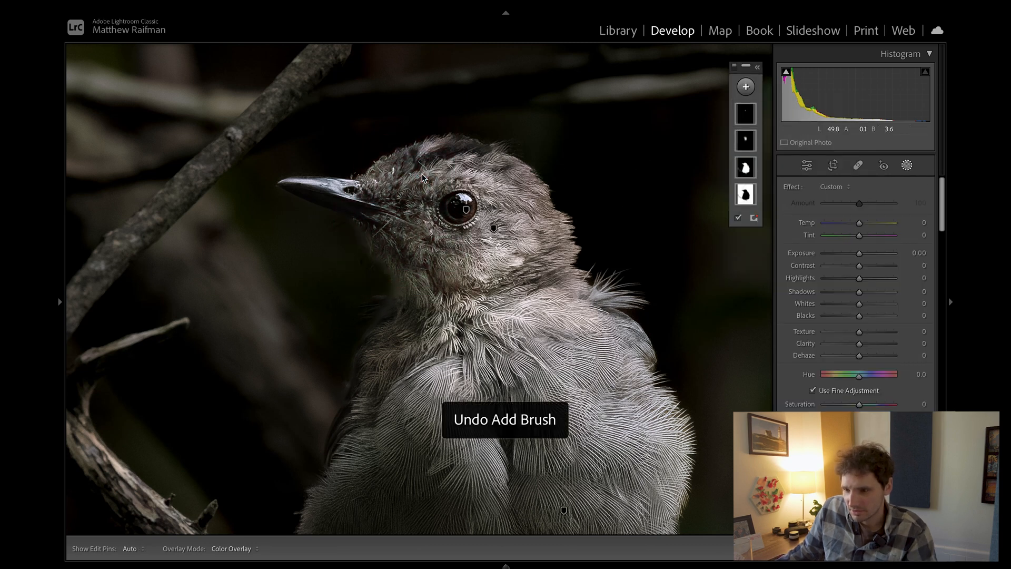
- Paint a new Brush mask over the catbird's face beside the eye
click(745, 86)
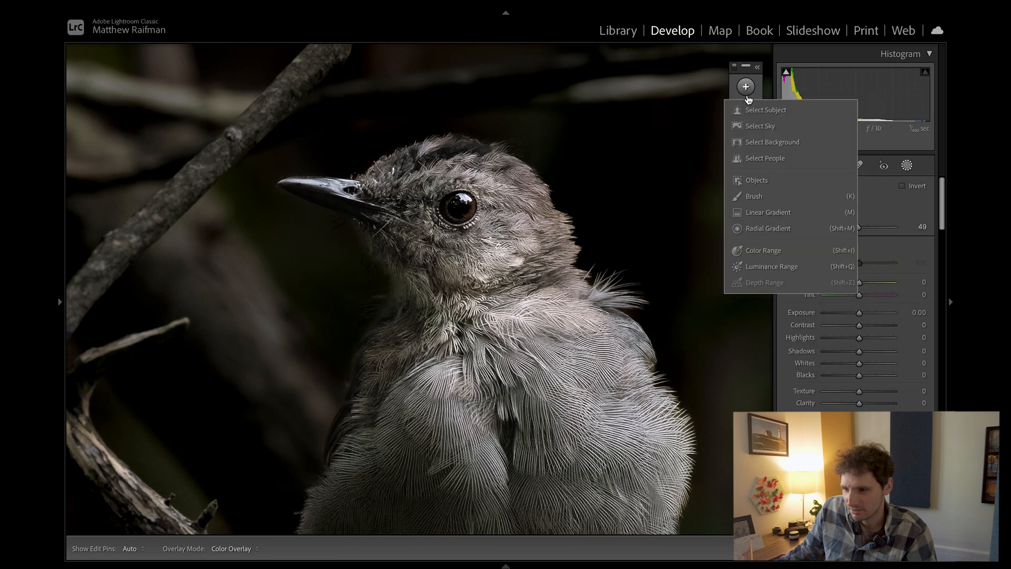
click(753, 196)
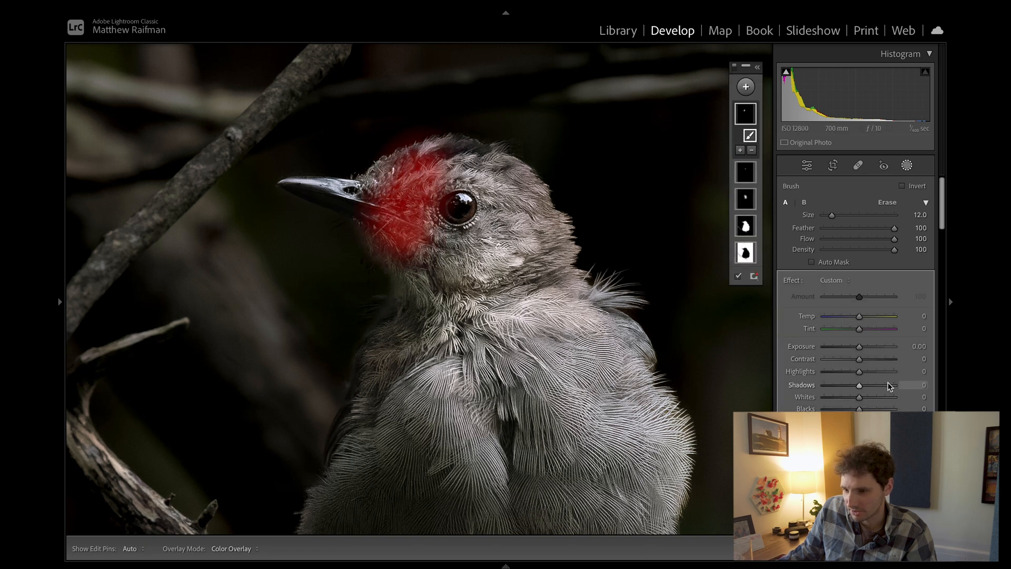
drag(878, 386, 881, 389)
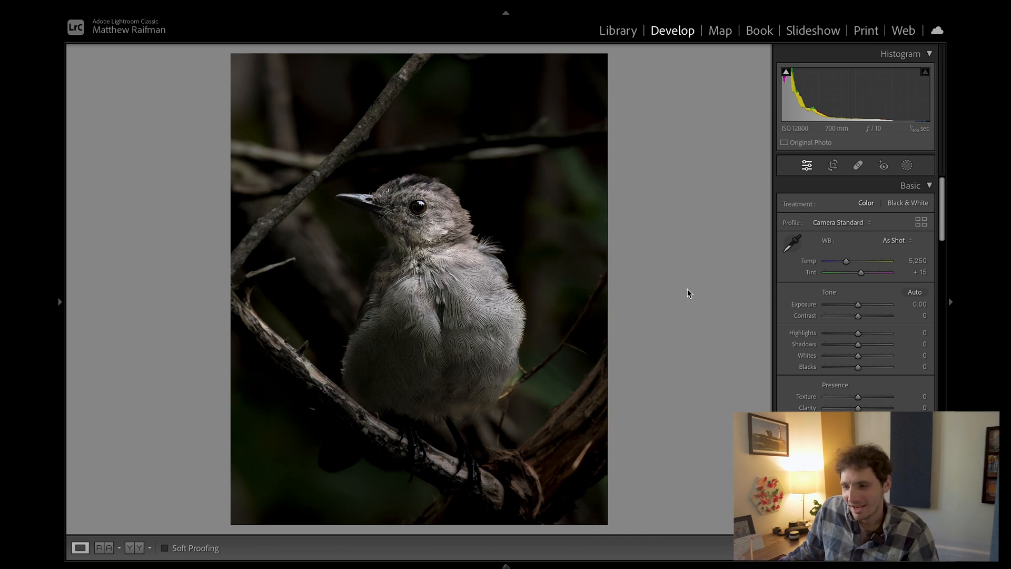
mouse_move(712, 219)
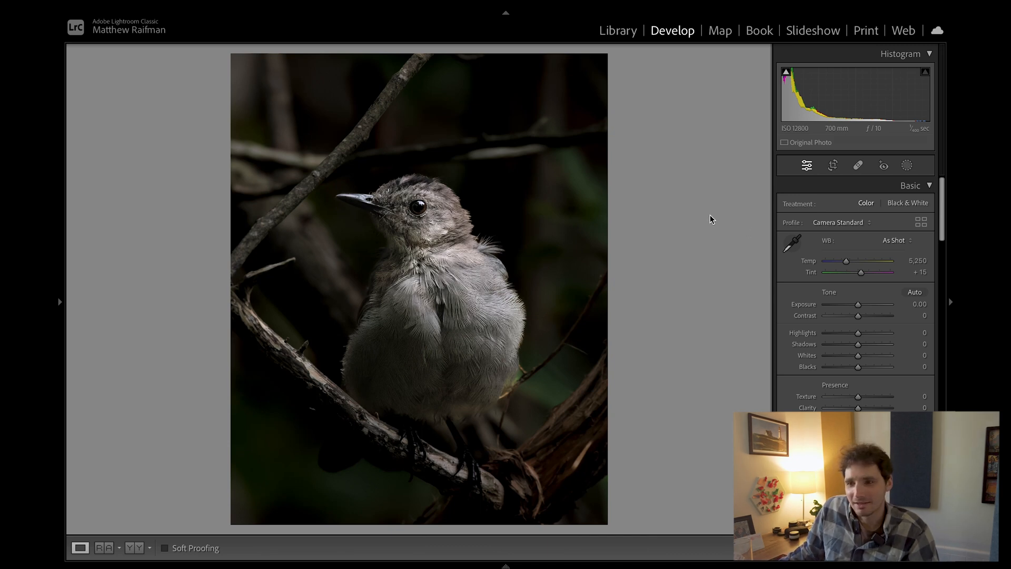
mouse_move(444, 295)
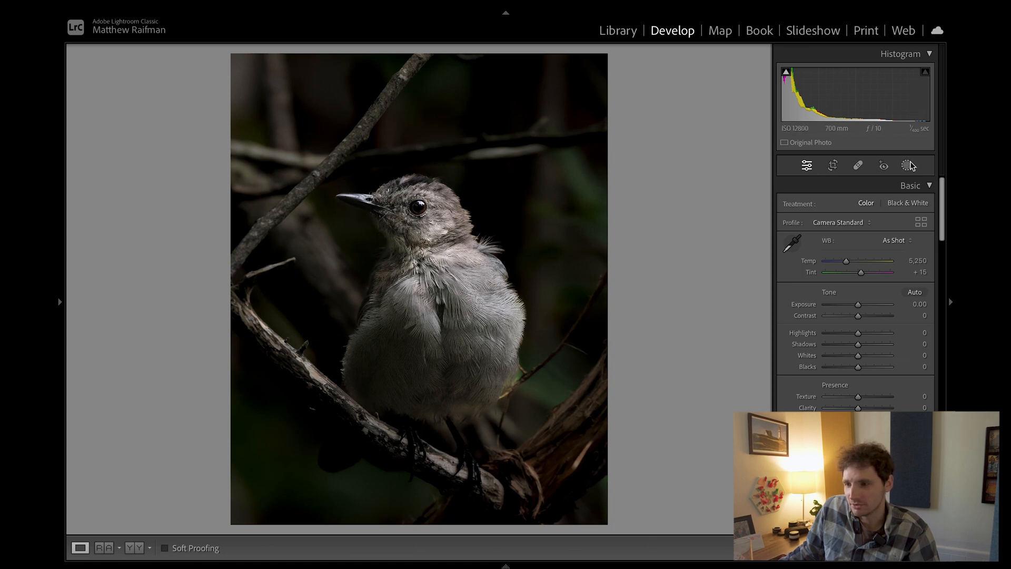
- Add an Objects mask by drawing a rectangle around the catbird, then close masking
click(907, 166)
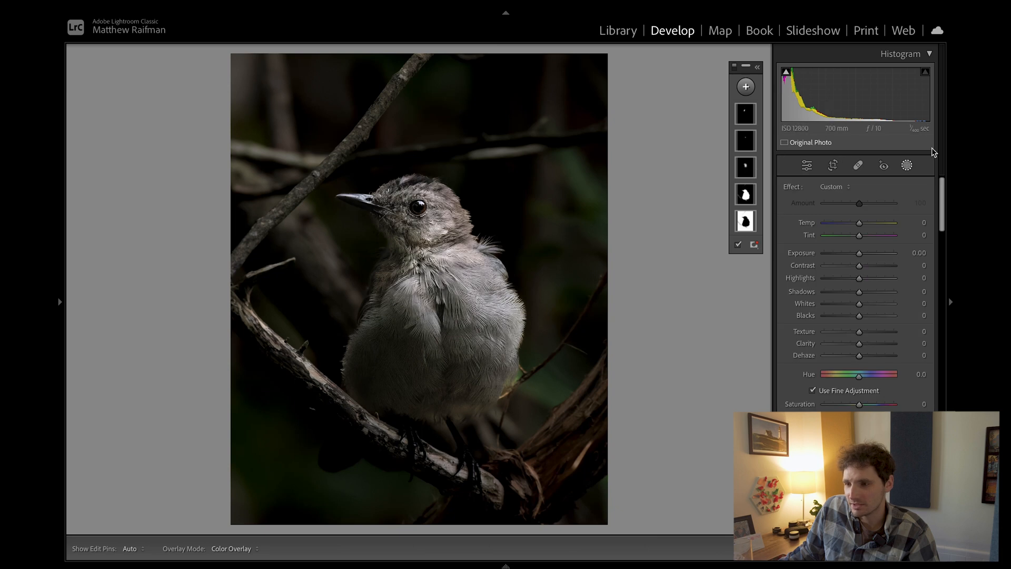
click(746, 86)
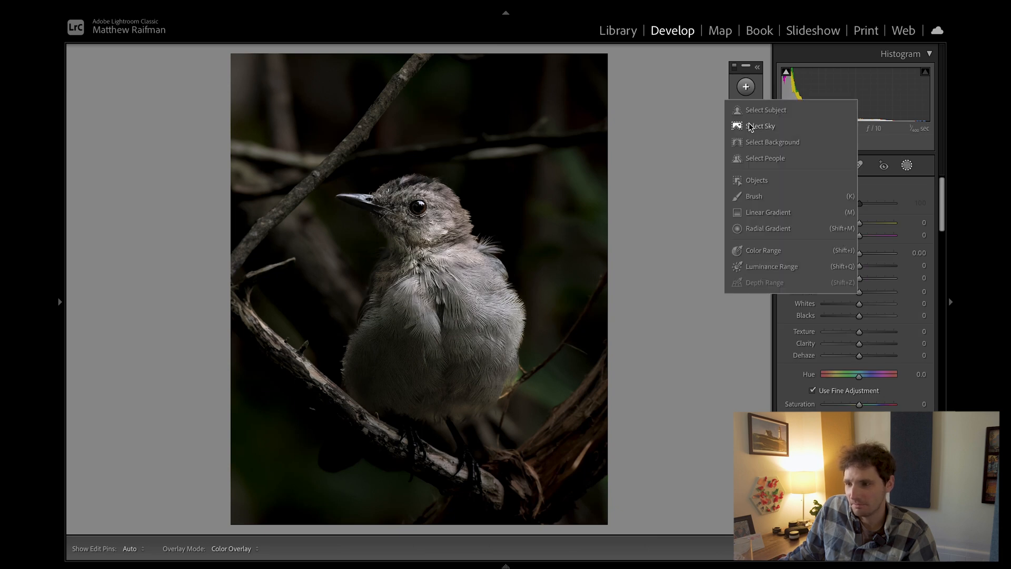
click(756, 180)
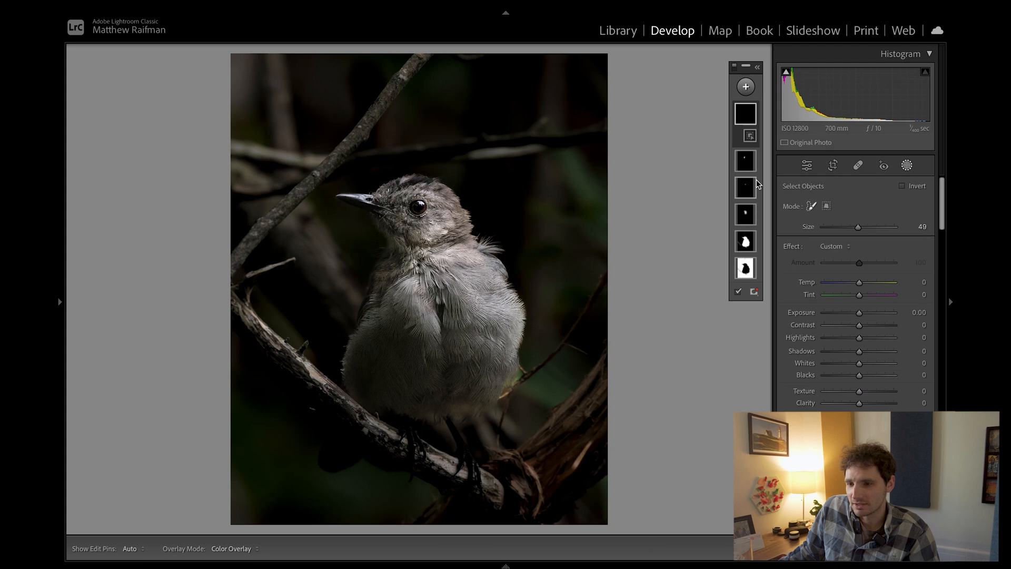
mouse_move(860, 205)
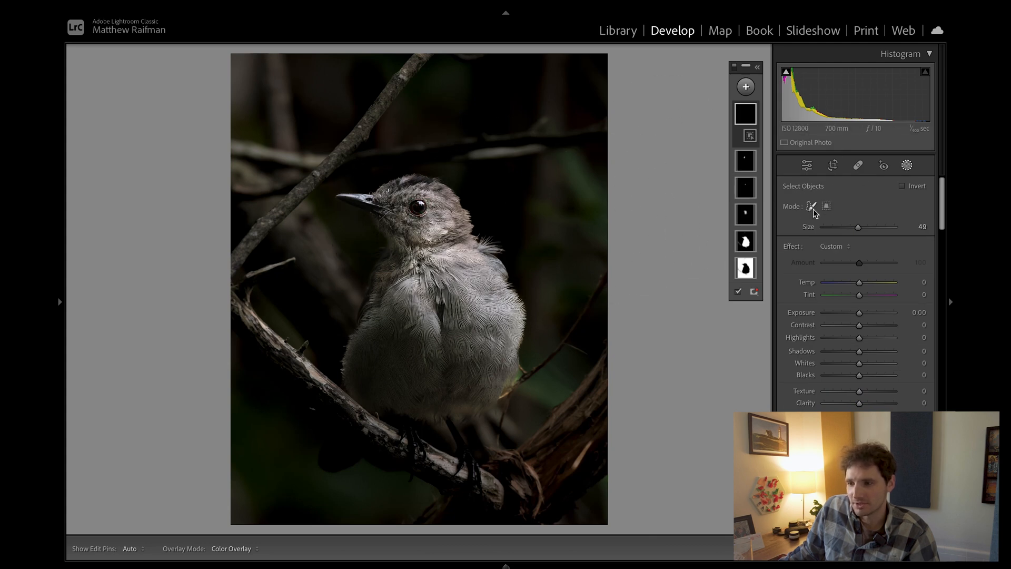
click(825, 207)
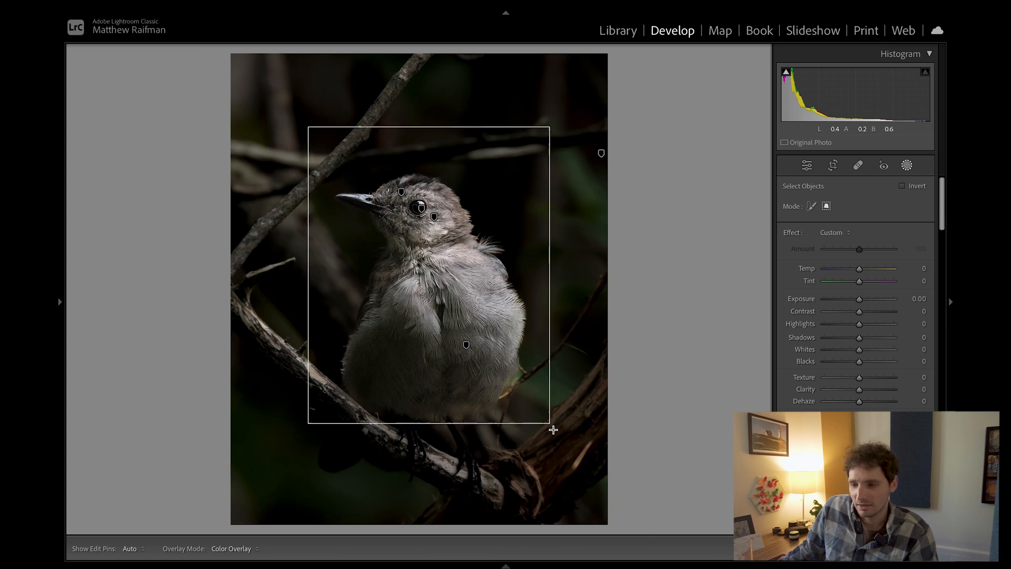
drag(553, 430, 587, 512)
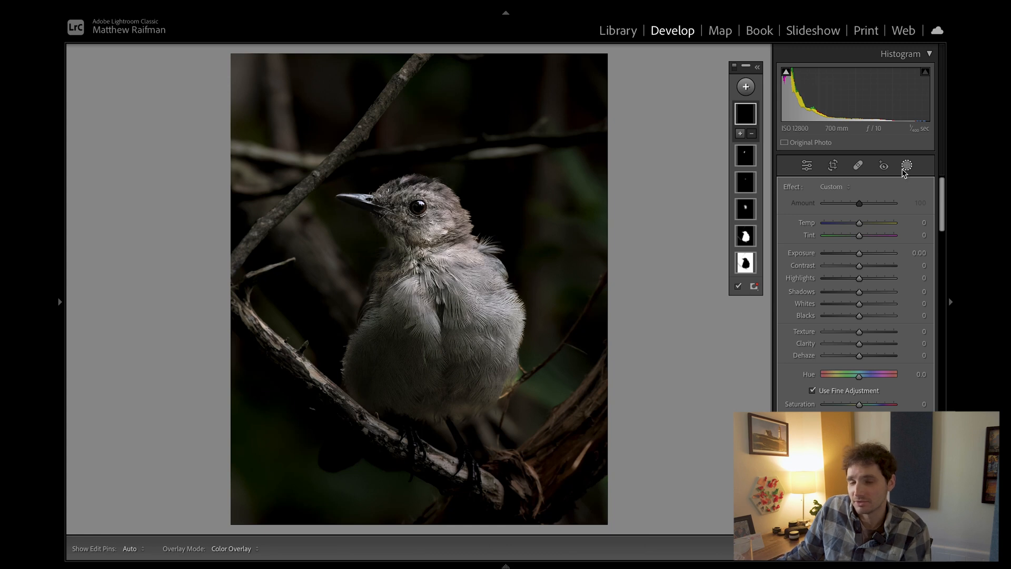
click(806, 166)
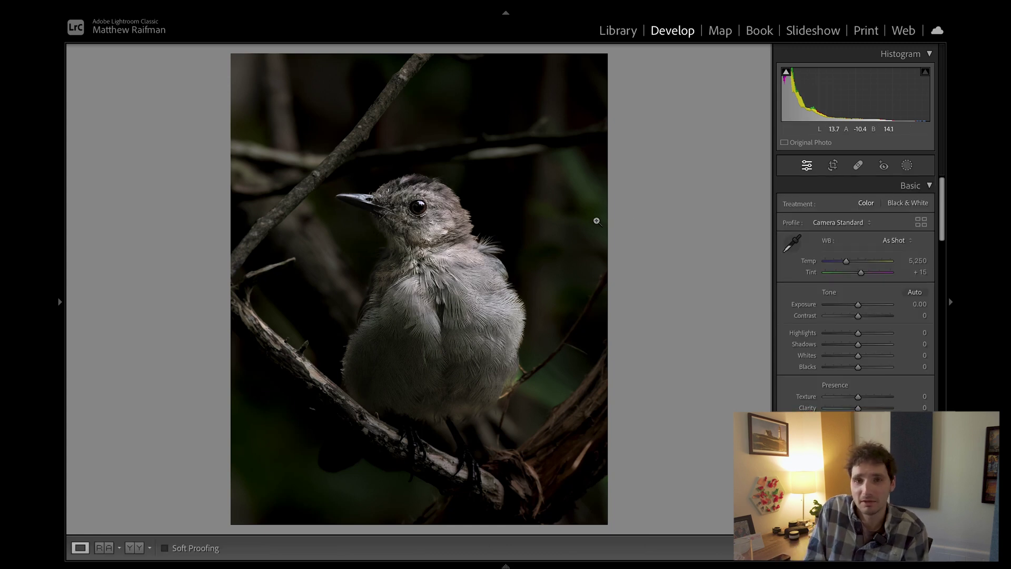
- On the skyline photo, outline the buildings along the horizon with an Objects mask
click(955, 177)
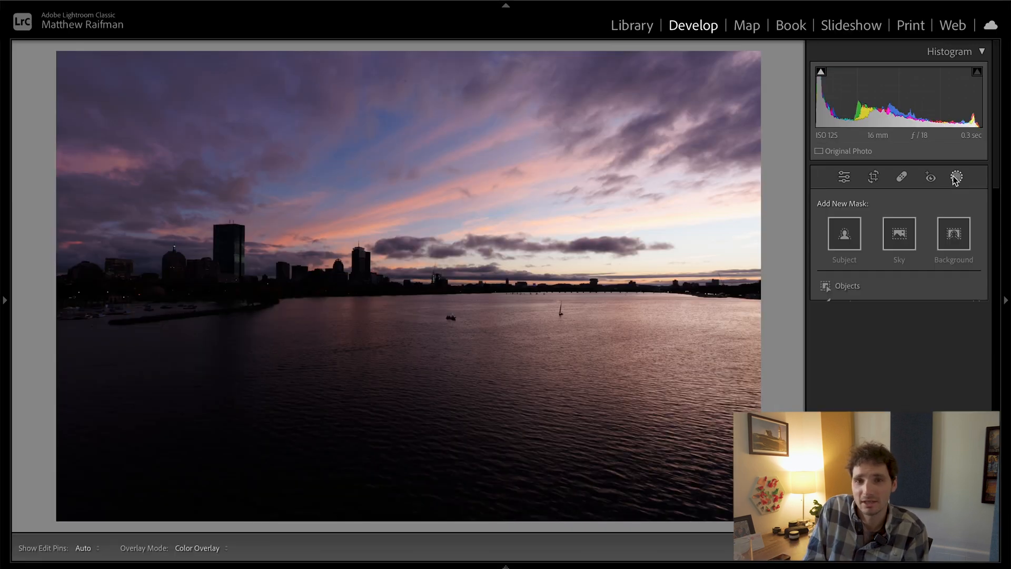
click(846, 287)
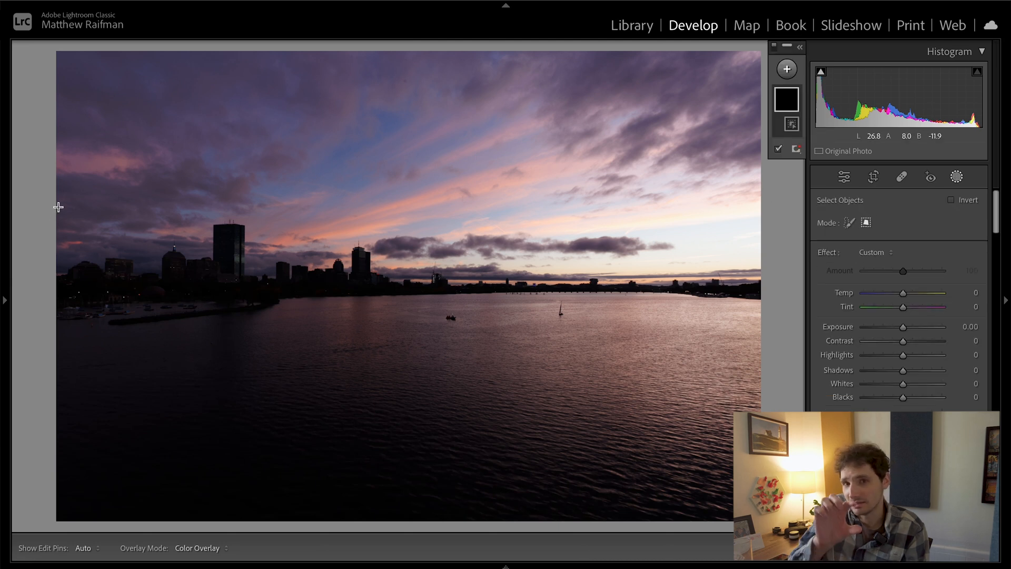
drag(61, 205, 759, 340)
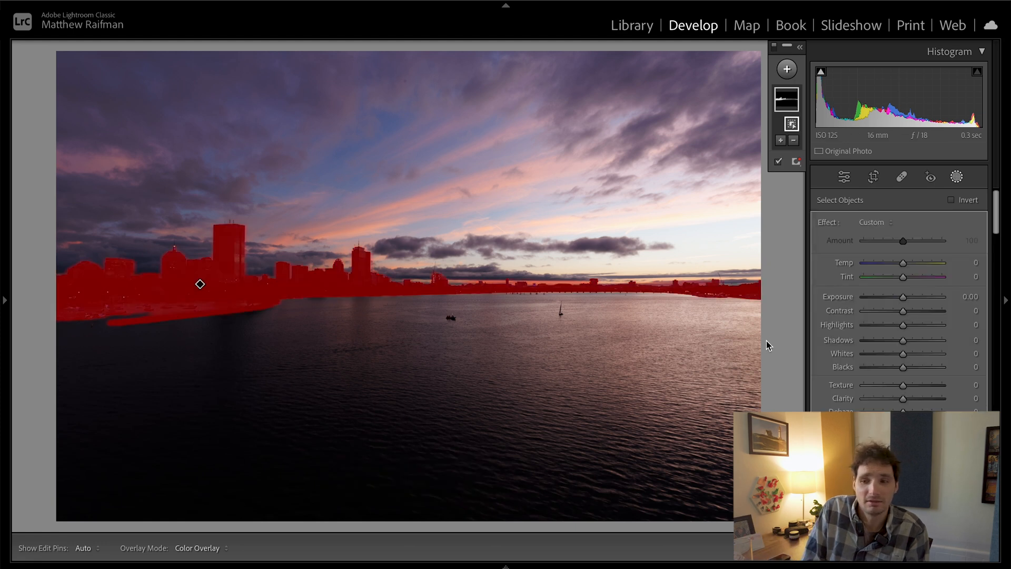
- Raise the shadows strongly in the masked buildings
drag(903, 340, 911, 340)
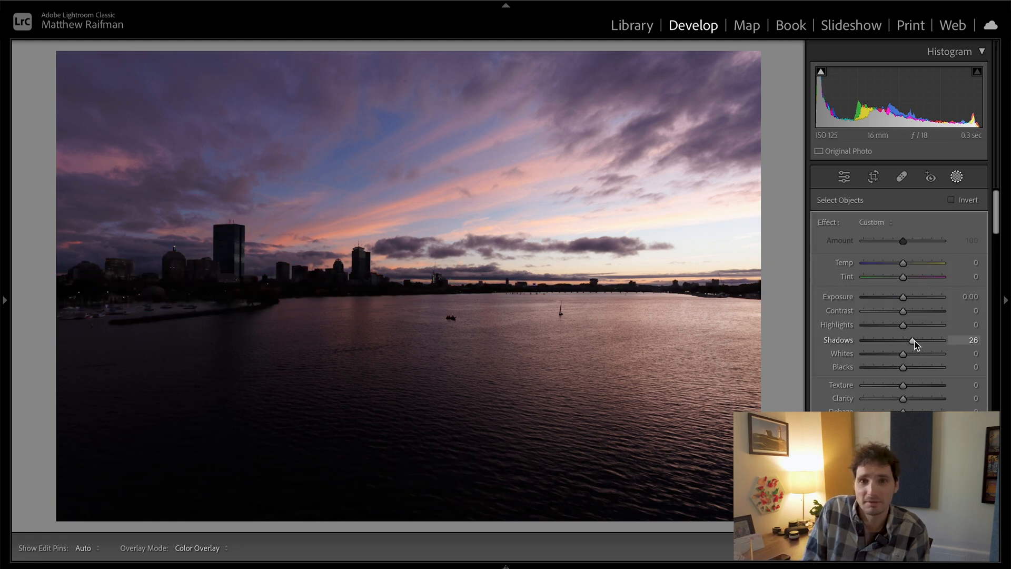
drag(914, 340, 934, 340)
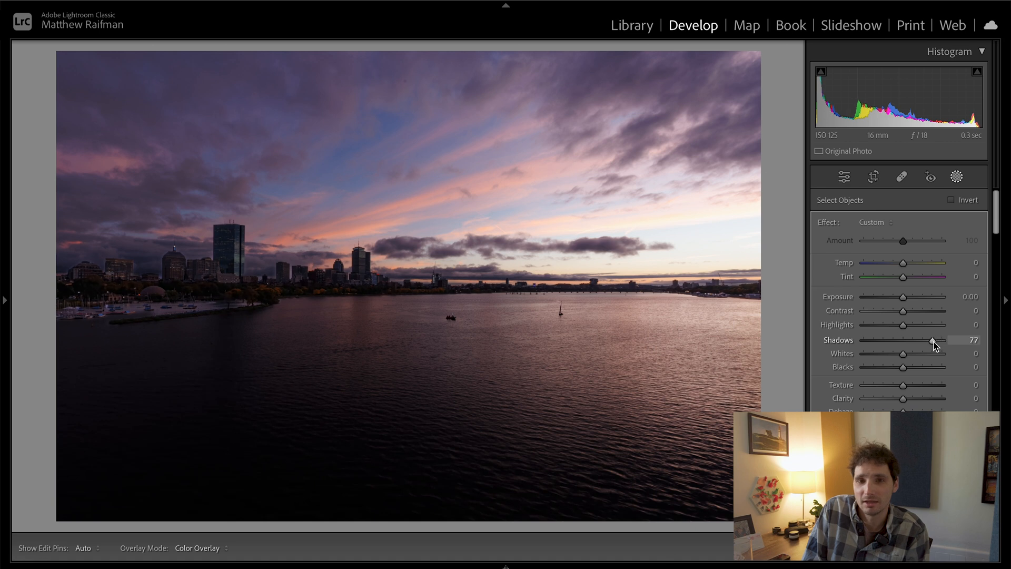
drag(902, 366, 906, 366)
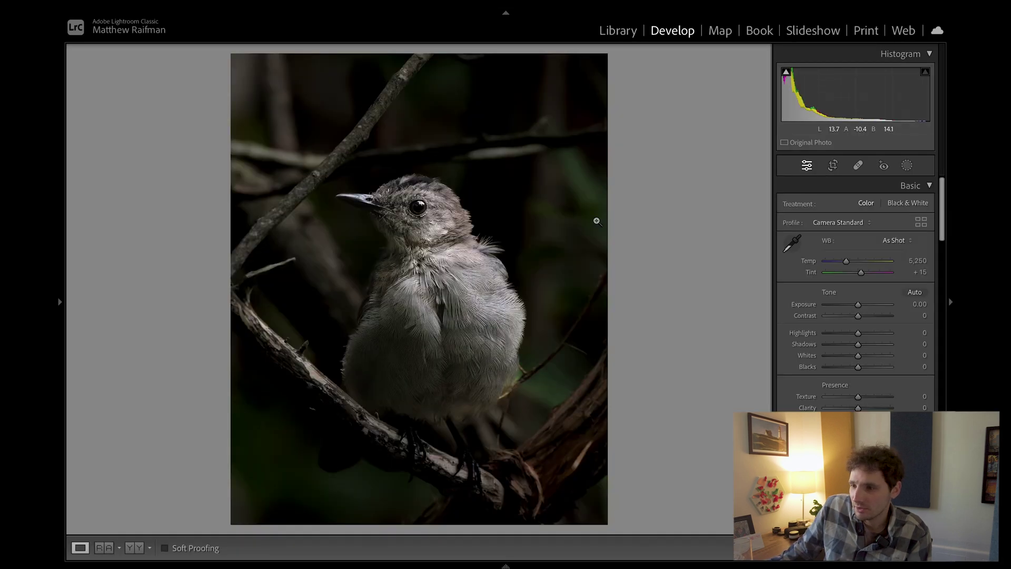
- Paint a Content-Aware Remove healing stroke over the thin twig right of the catbird's body
click(857, 166)
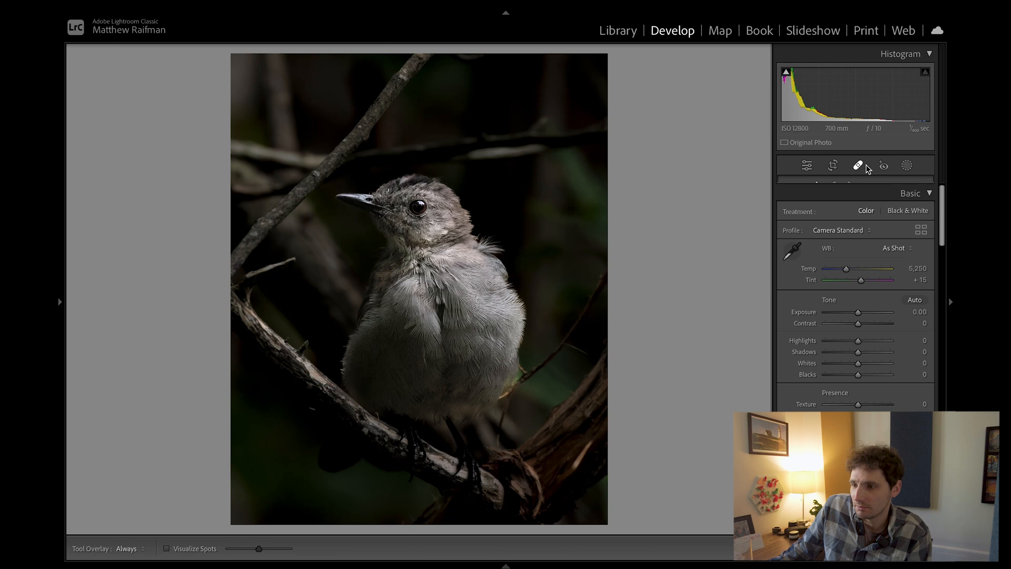
click(859, 165)
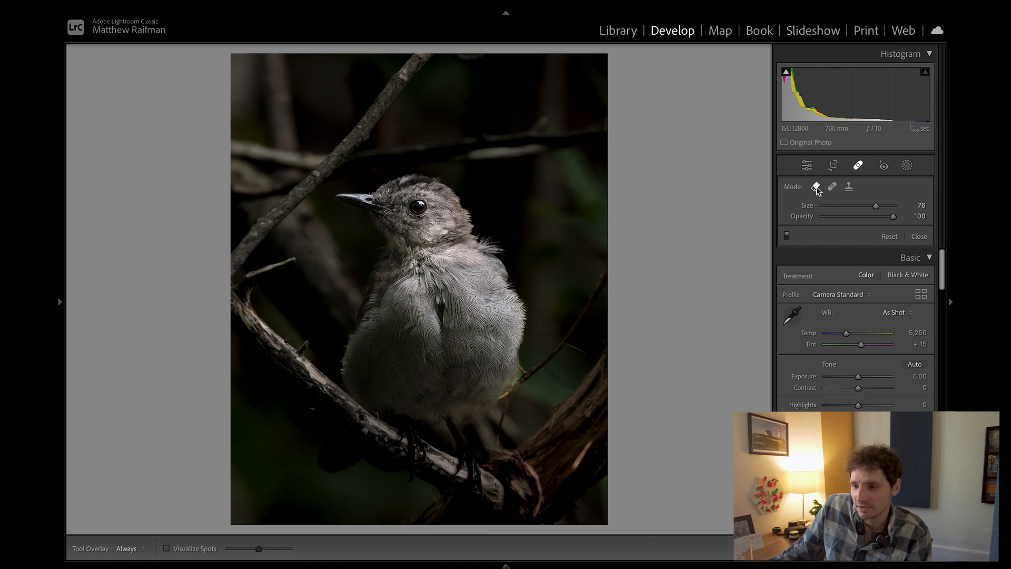
mouse_move(598, 283)
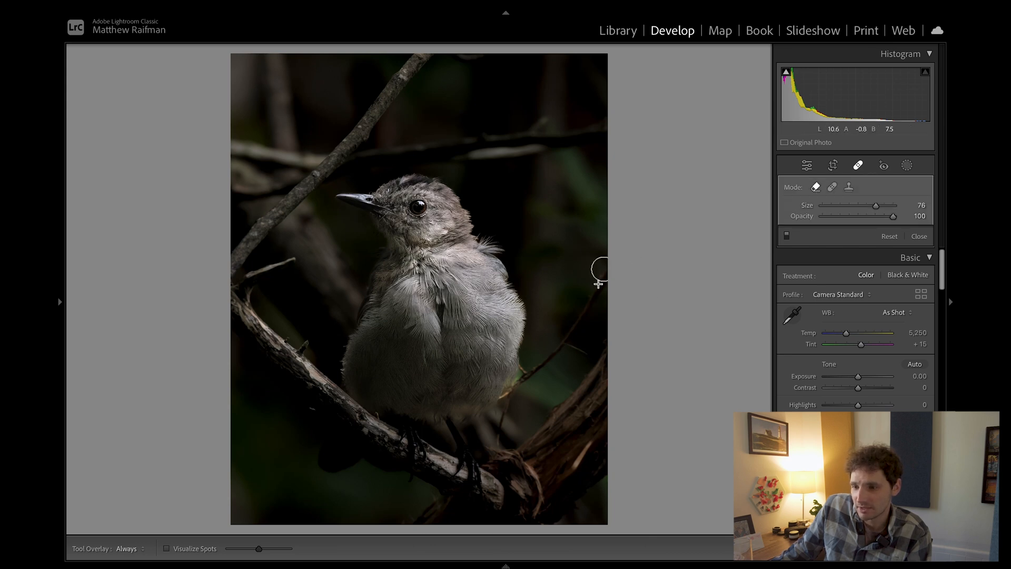
drag(596, 267, 532, 378)
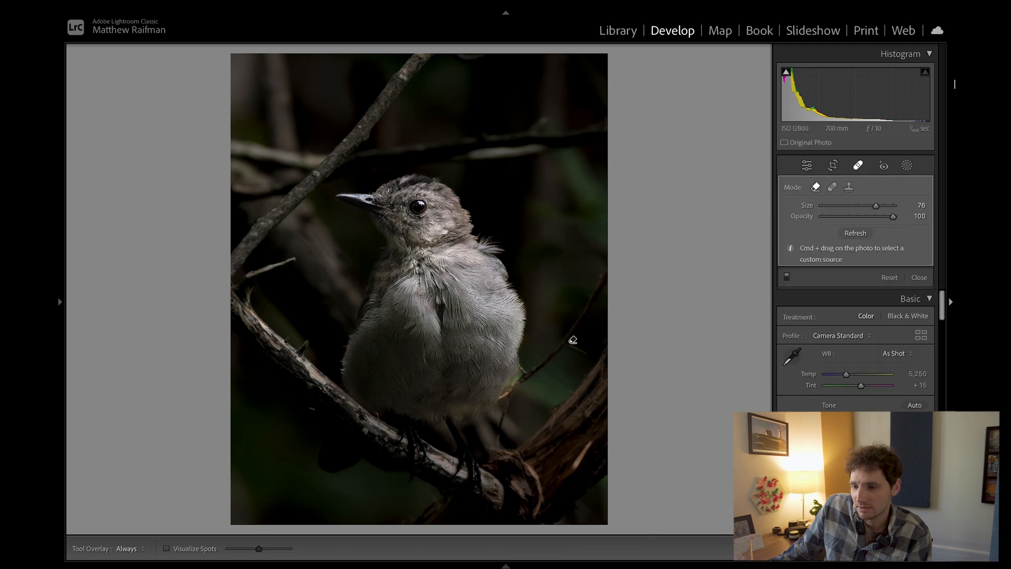
drag(573, 340, 655, 291)
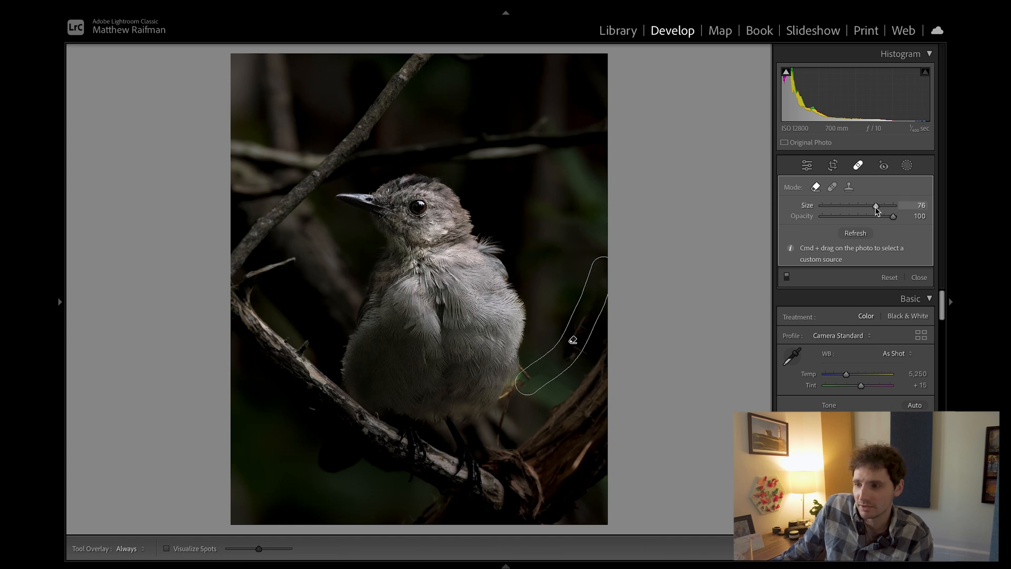
click(807, 164)
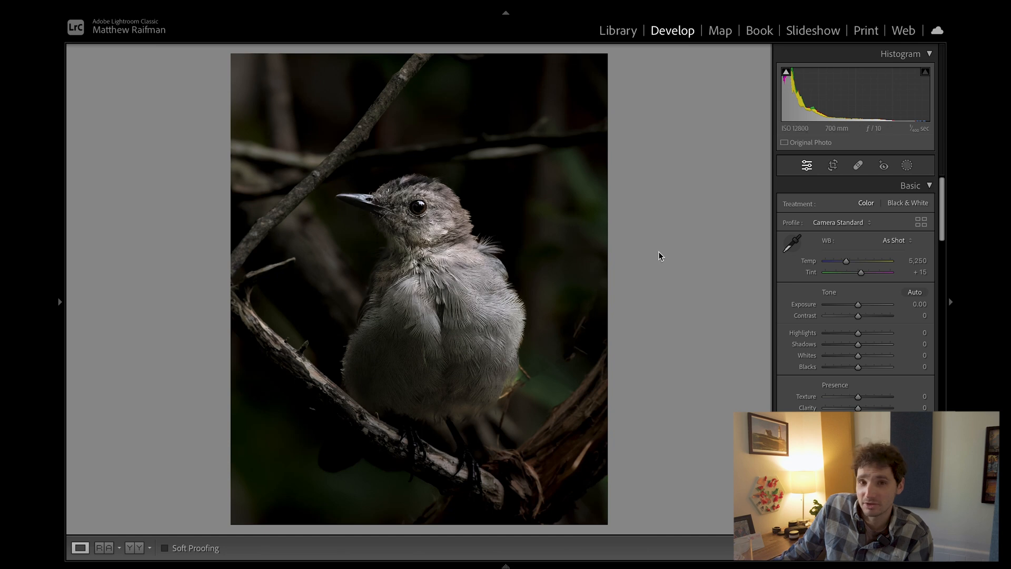
mouse_move(579, 363)
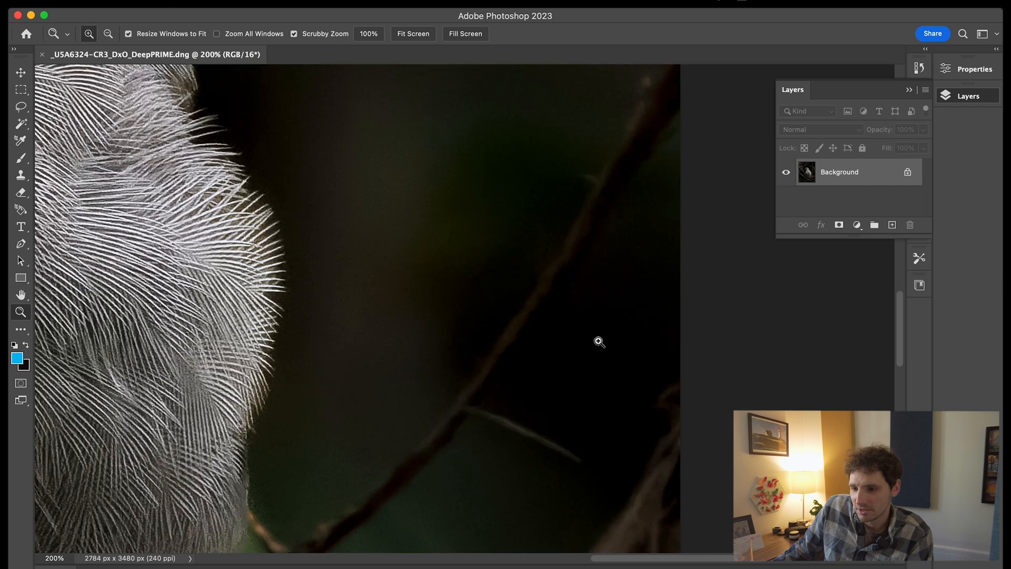
- At 100% zoom, lasso the twig beside the bird's body and content-aware fill it away
right_click(598, 341)
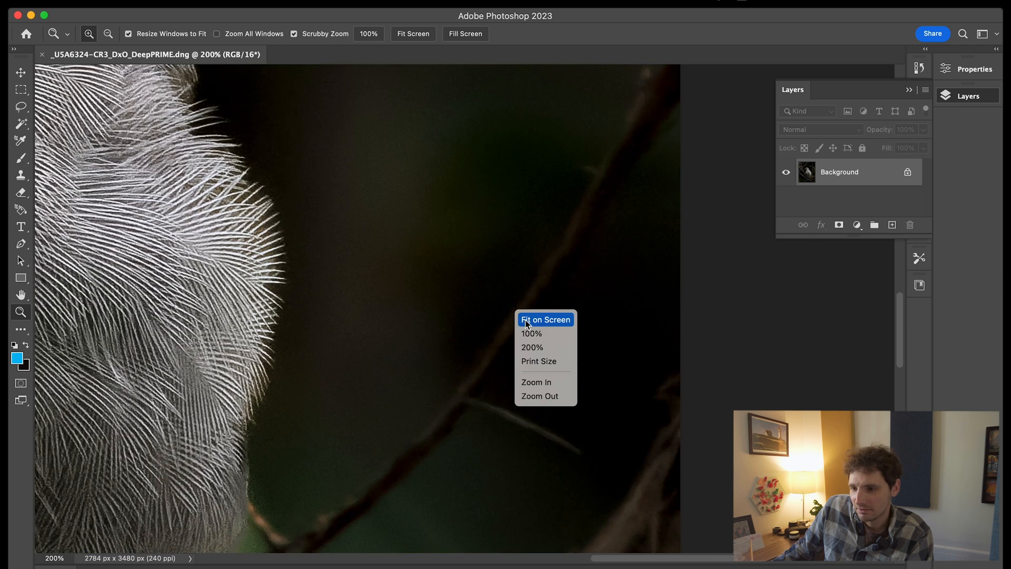
click(531, 332)
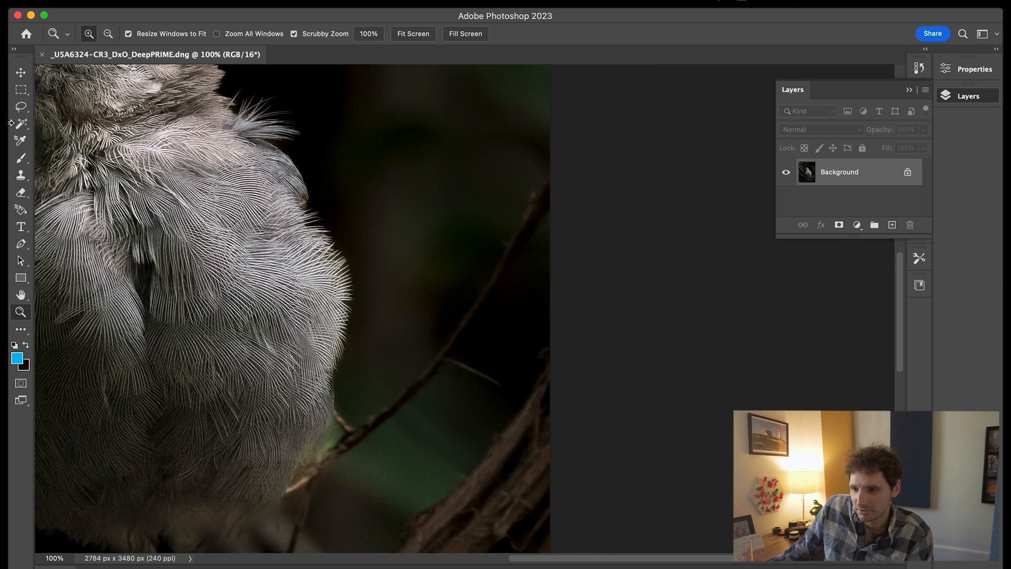
click(19, 107)
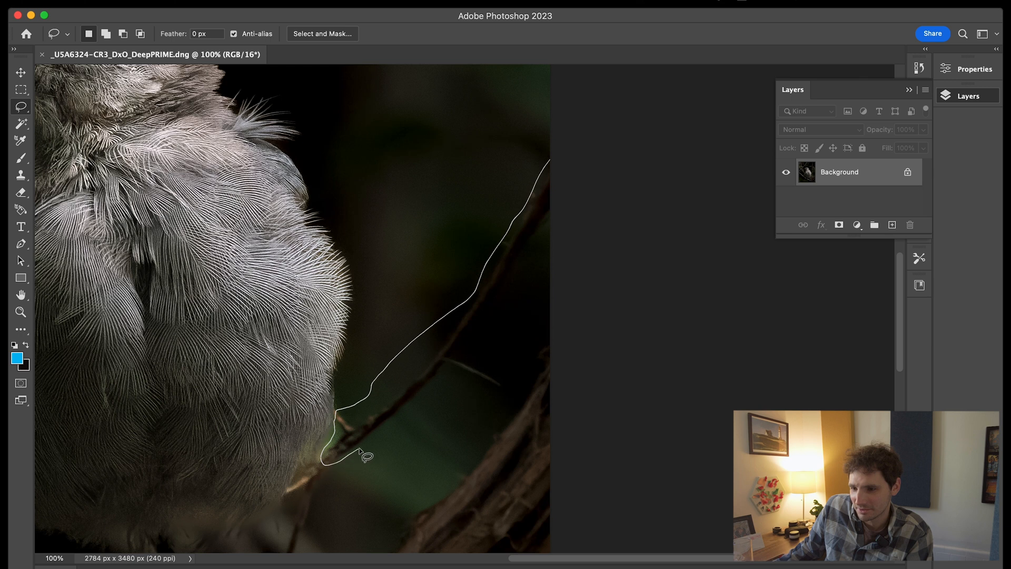
drag(366, 456, 462, 377)
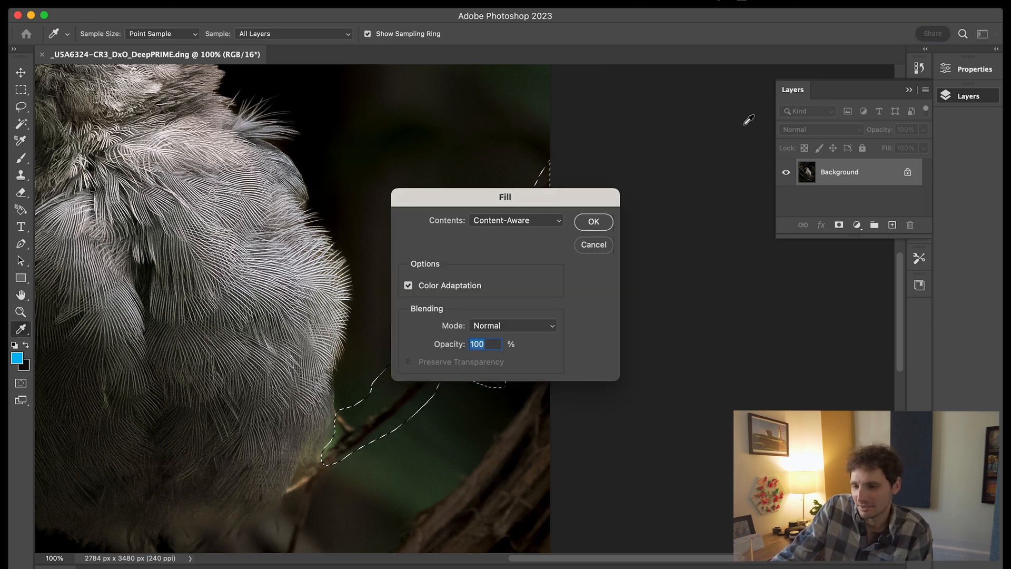
click(593, 221)
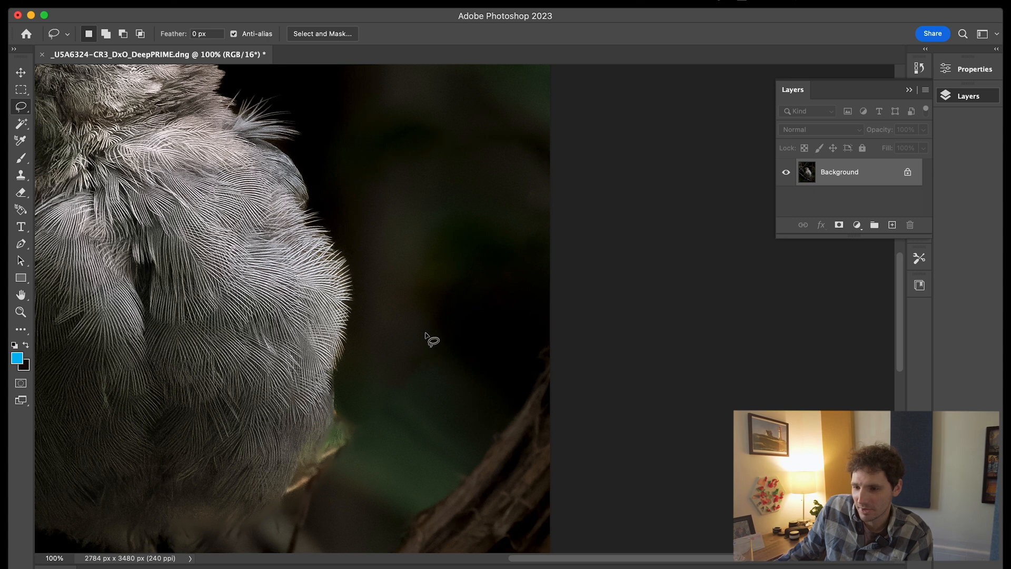
- Lasso the leftover twig stub near the feathers and content-aware fill it out
drag(426, 342, 452, 352)
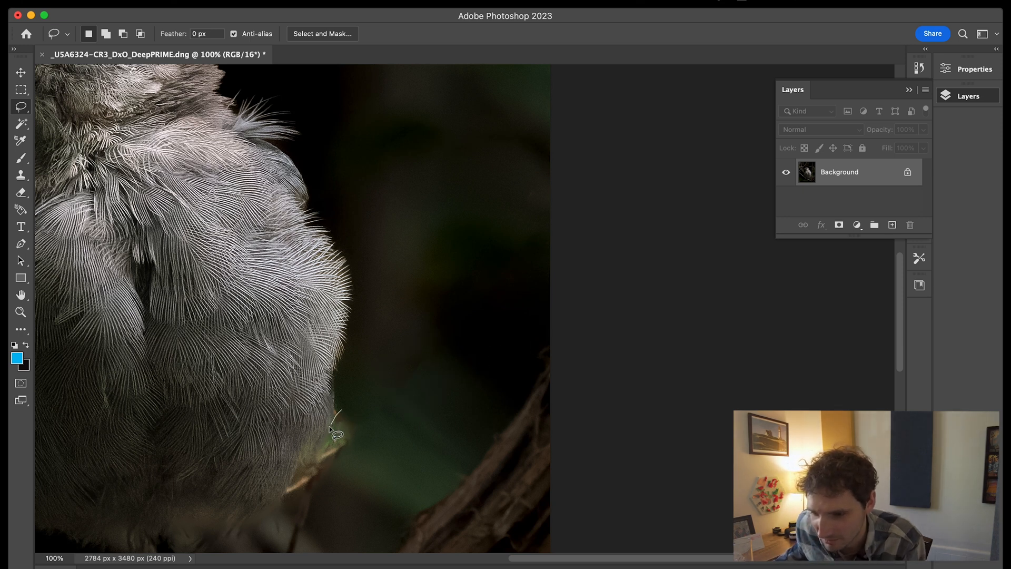
drag(331, 413, 364, 428)
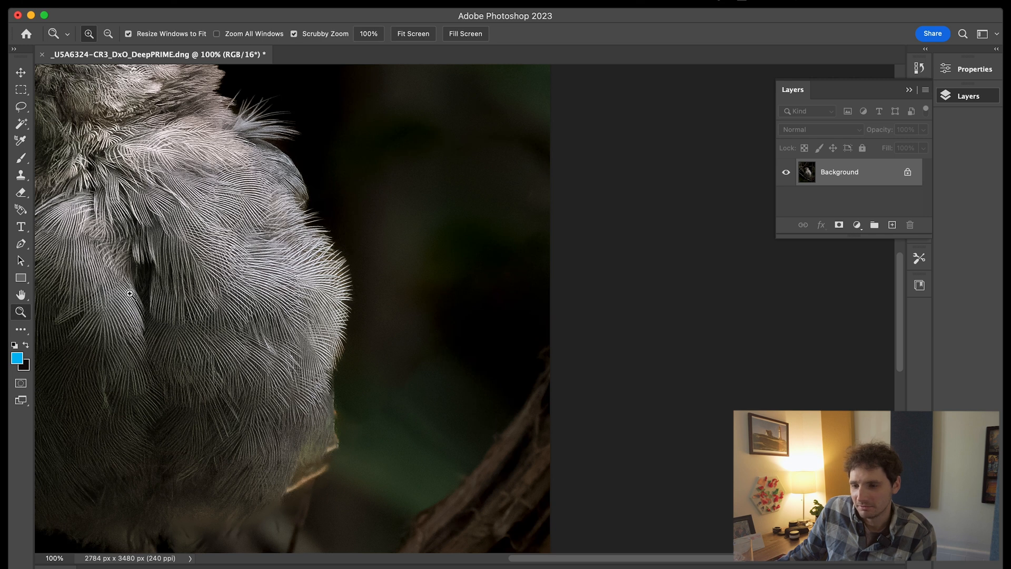
click(413, 33)
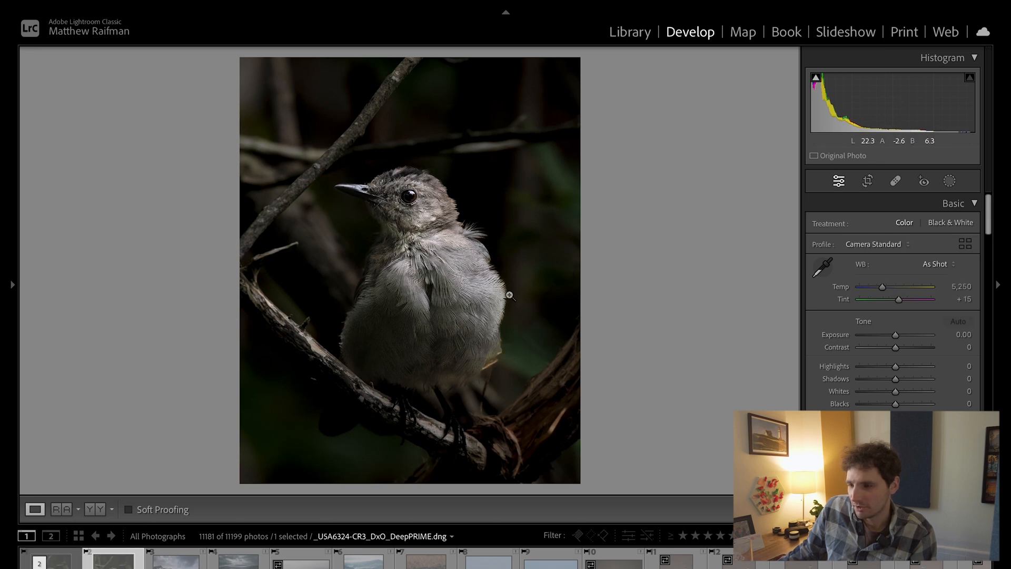
- Select the -Edit.tif copy in the filmstrip, then the original DNG to compare them
click(895, 182)
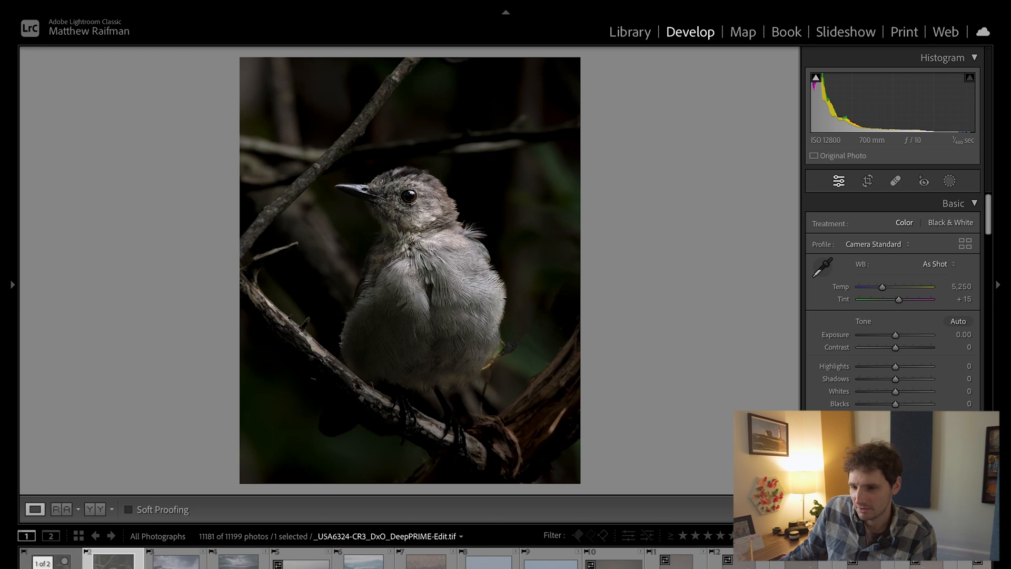
click(107, 562)
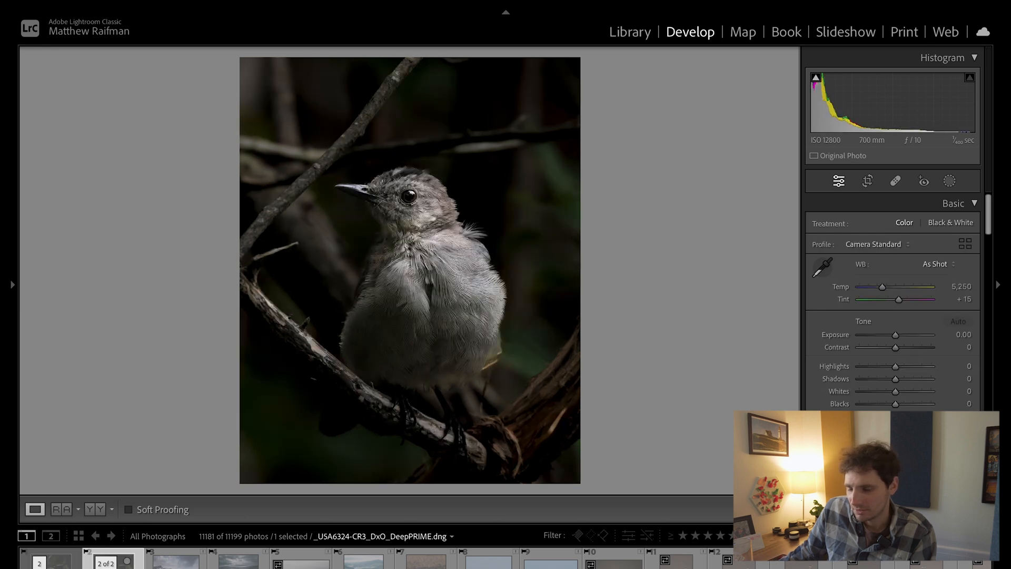